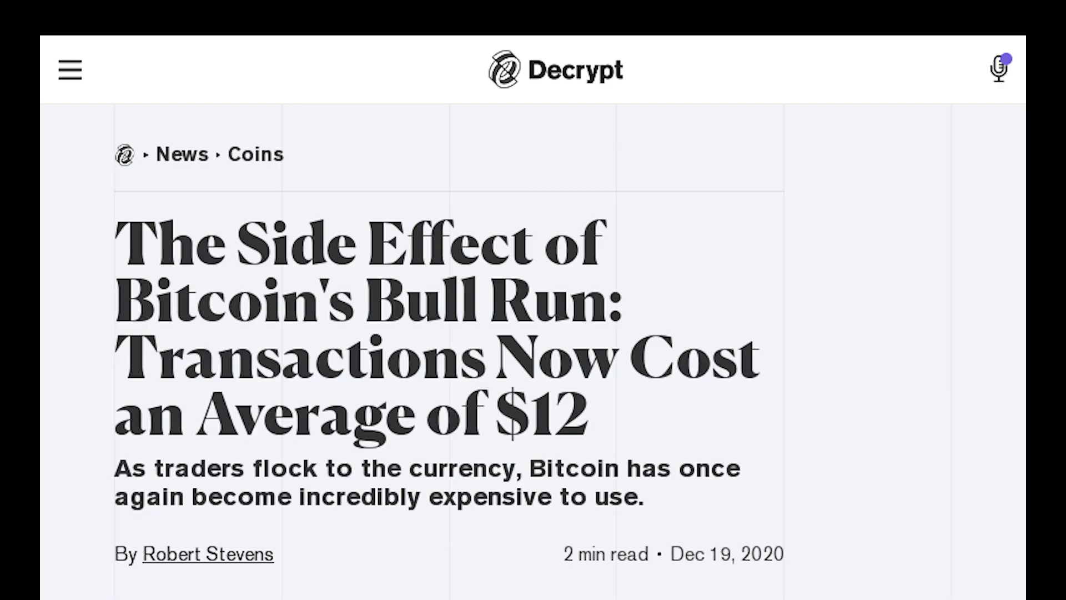
# Scroll down to the 30-day Mempool Size in MB chart peaking near 90 MB around Dec 17.
pyautogui.scroll(-3)
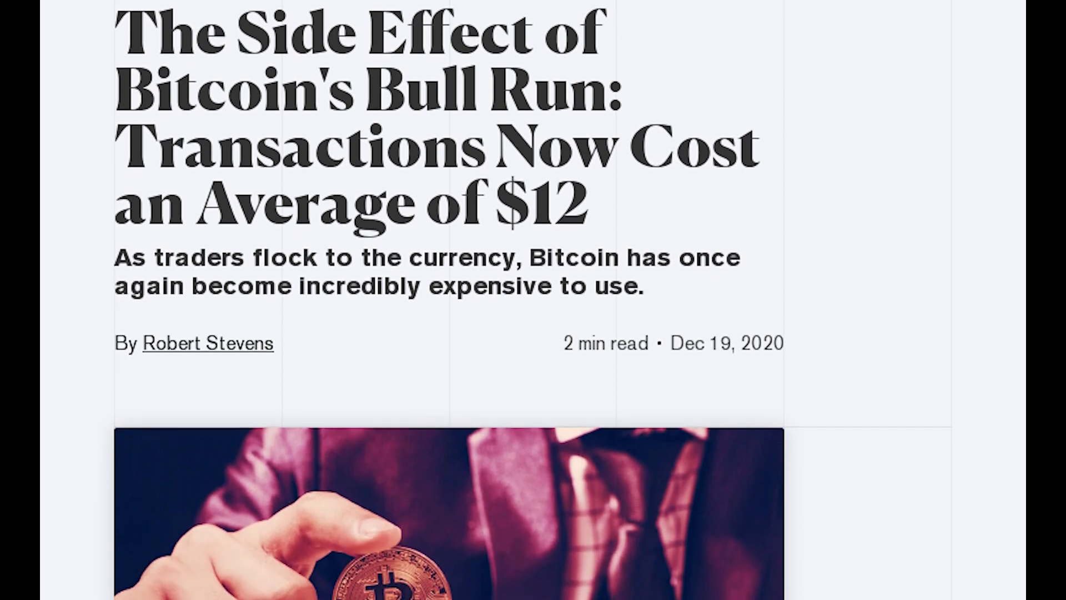
pyautogui.scroll(-3)
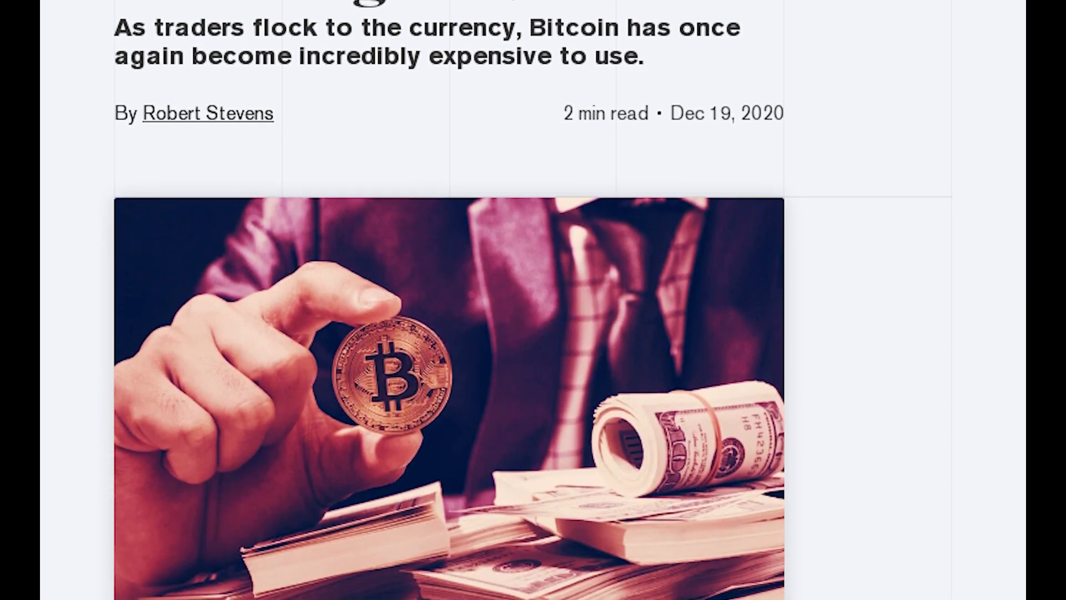
pyautogui.scroll(-3)
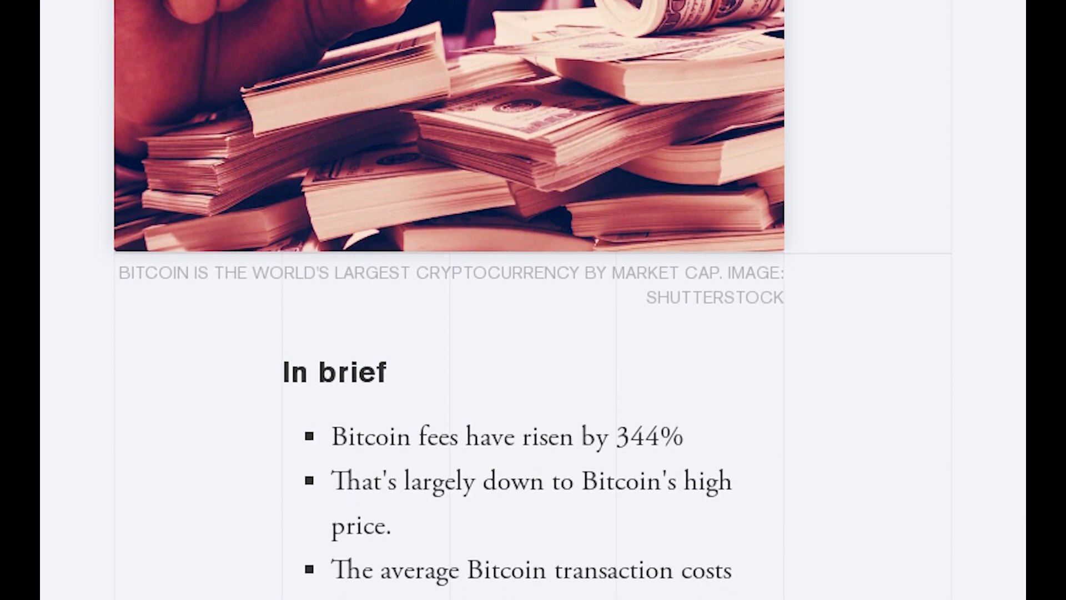
pyautogui.scroll(-3)
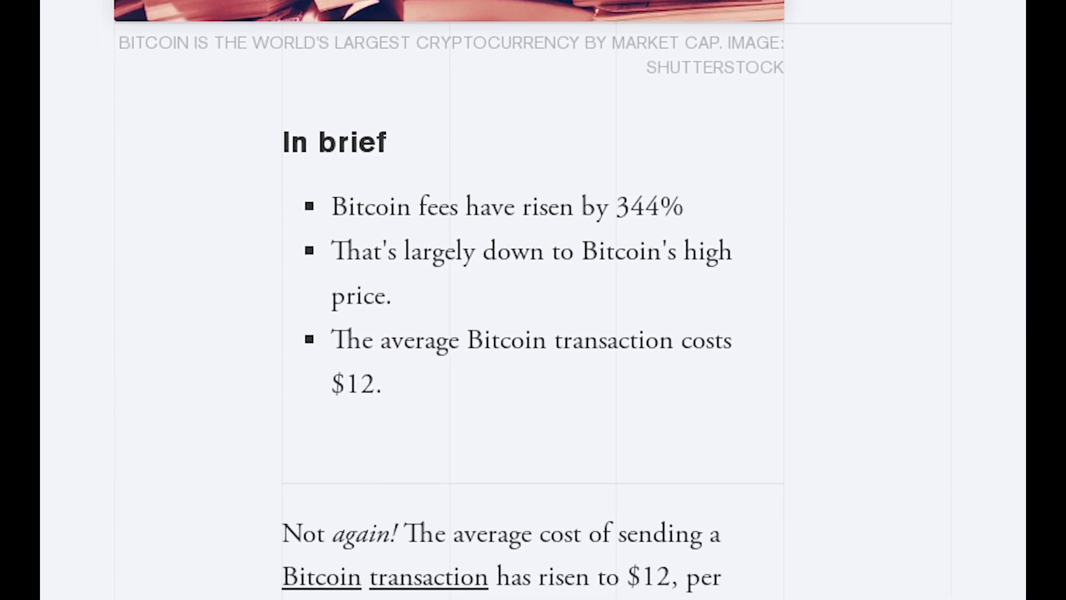
pyautogui.scroll(-3)
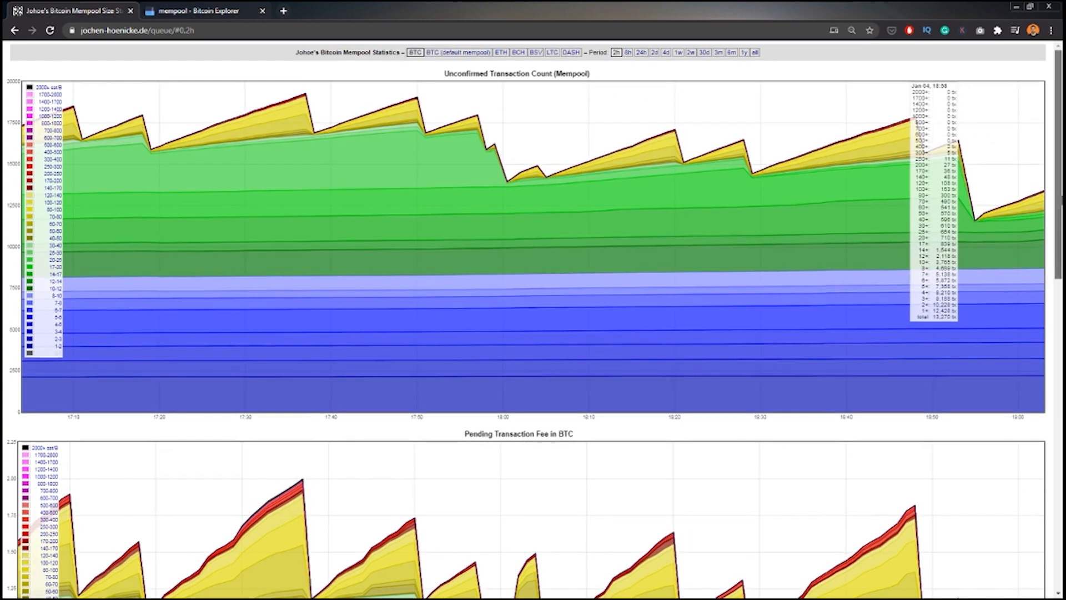
pyautogui.scroll(-3)
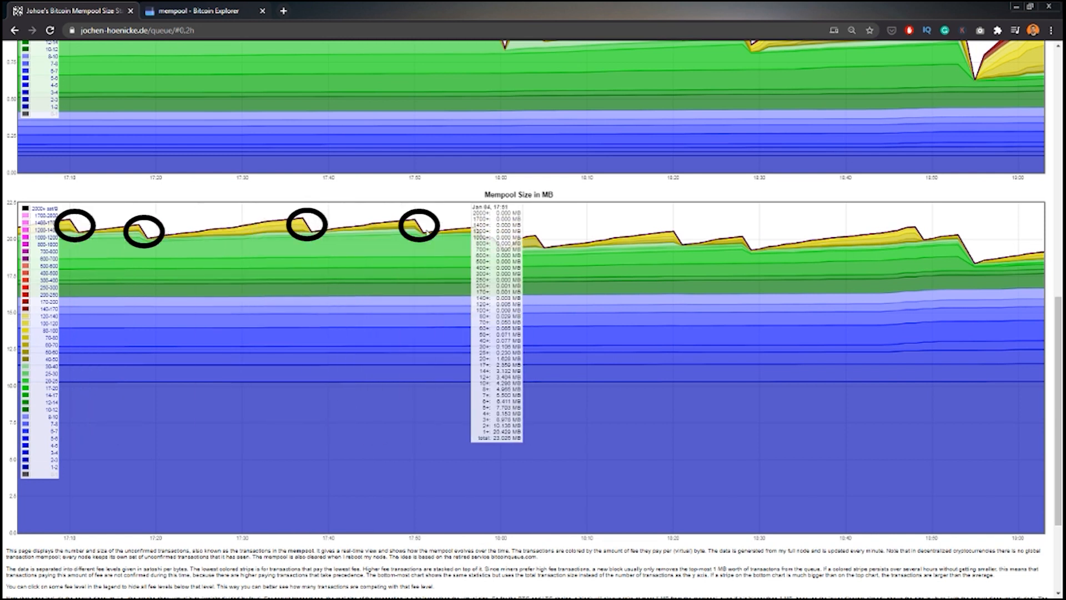
pyautogui.moveTo(745, 238)
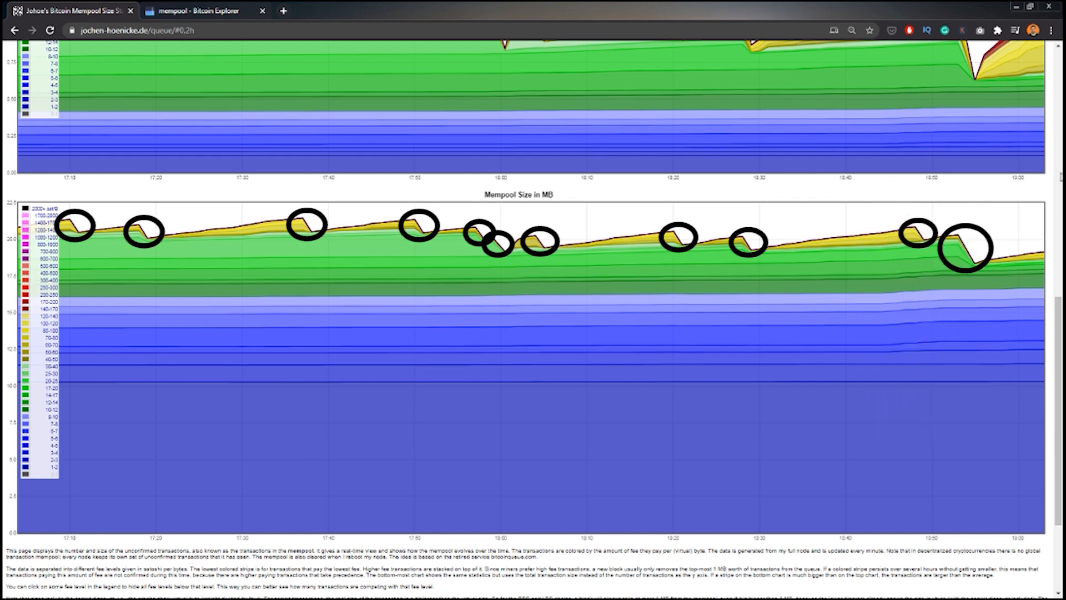
pyautogui.moveTo(767, 467)
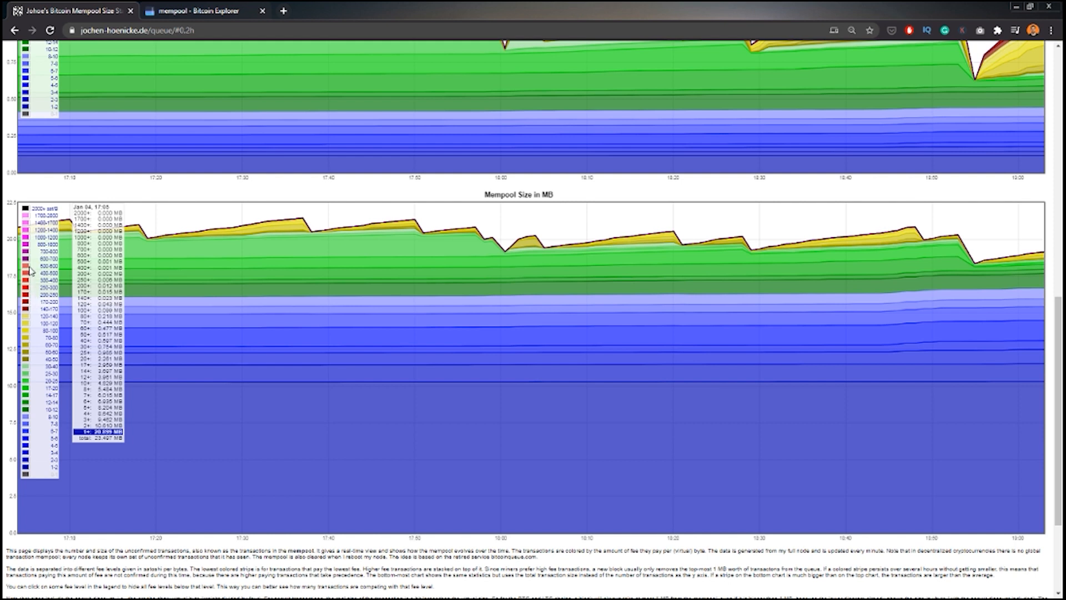
pyautogui.moveTo(51, 216)
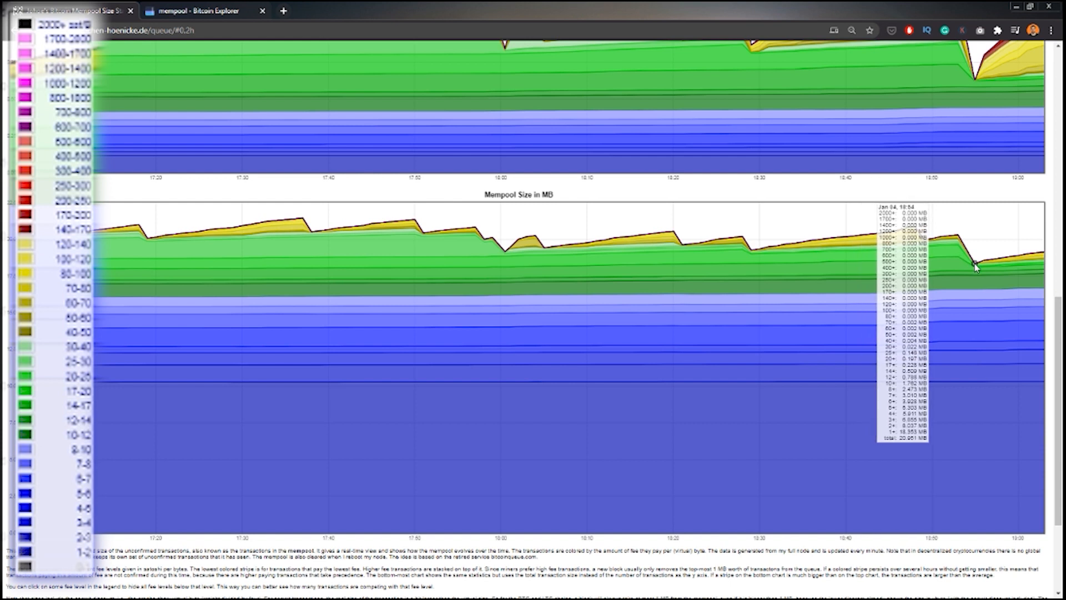
pyautogui.scroll(-3)
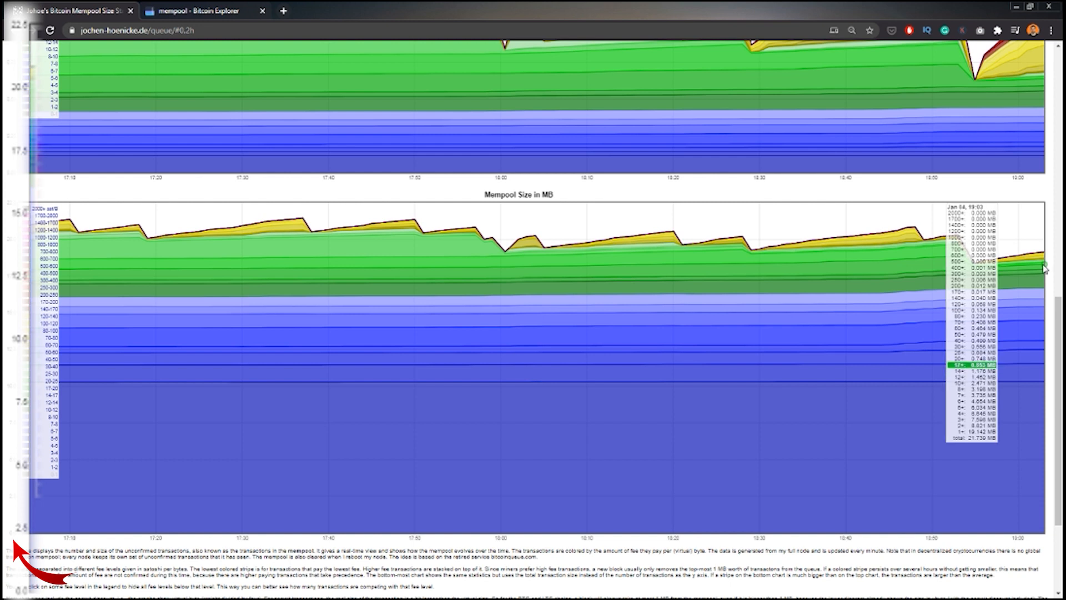
pyautogui.scroll(-3)
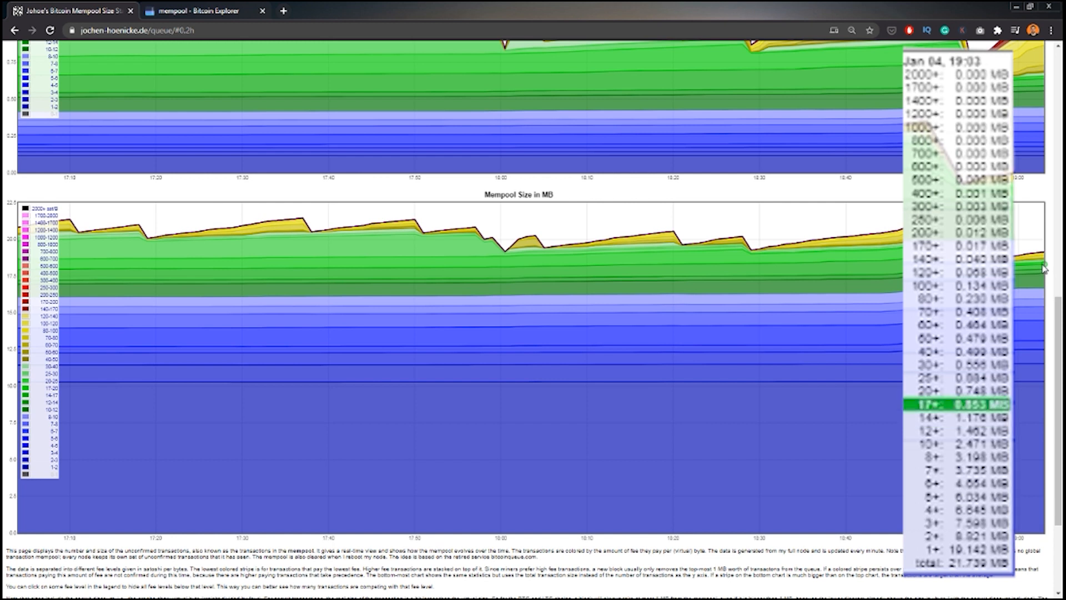
pyautogui.moveTo(1040, 266)
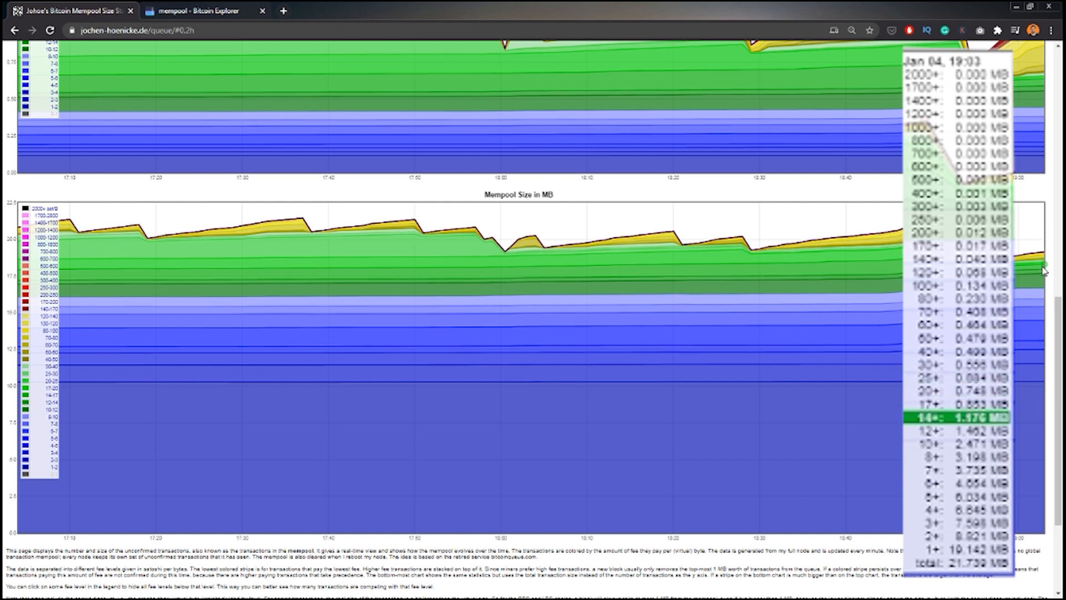
pyautogui.moveTo(1043, 300)
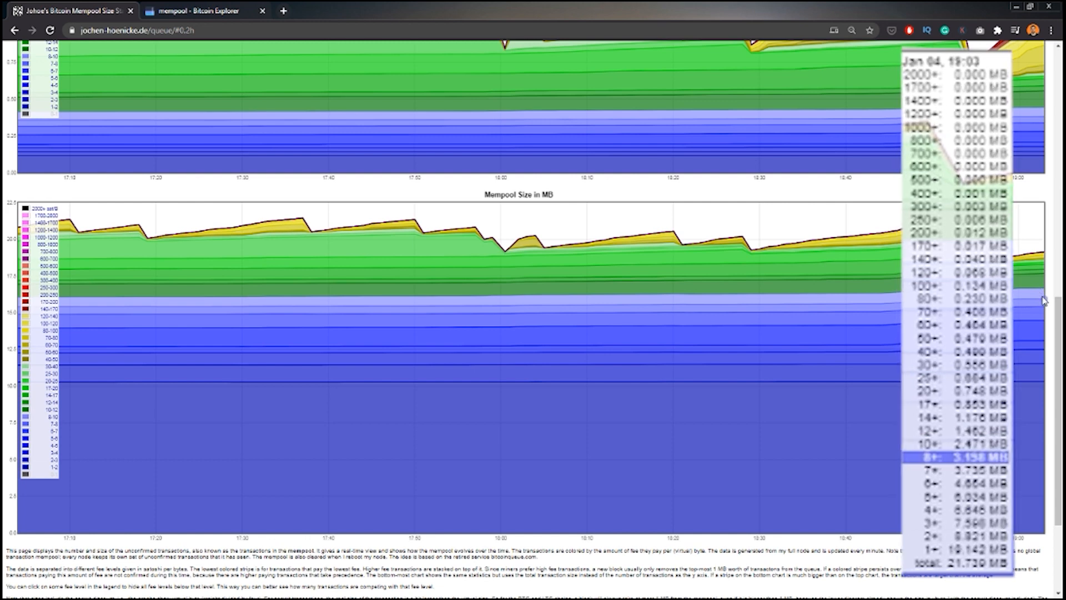
pyautogui.moveTo(1043, 385)
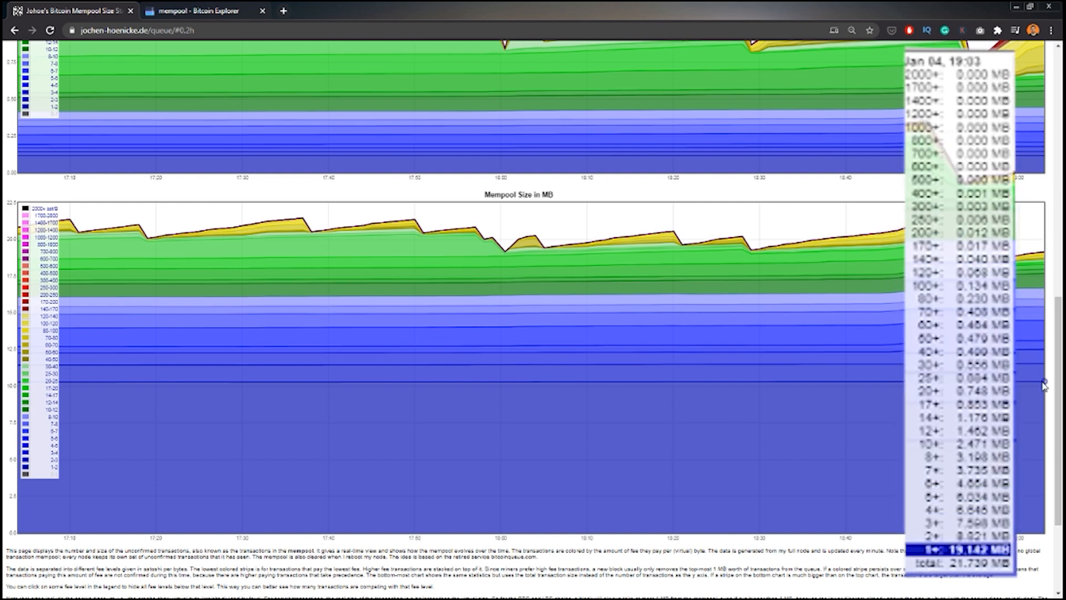
pyautogui.moveTo(1044, 370)
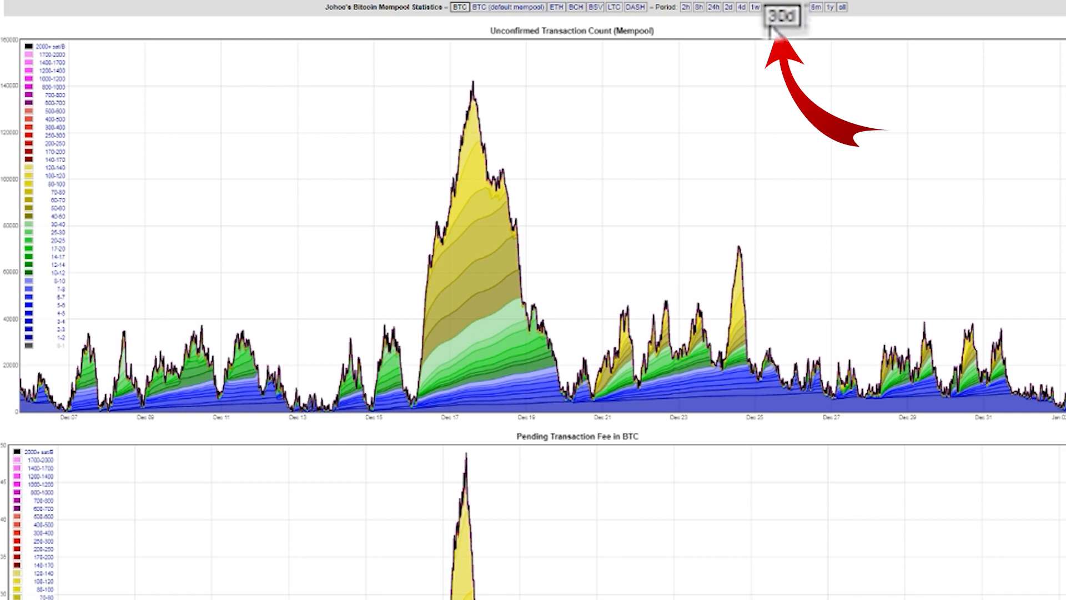
pyautogui.scroll(-3)
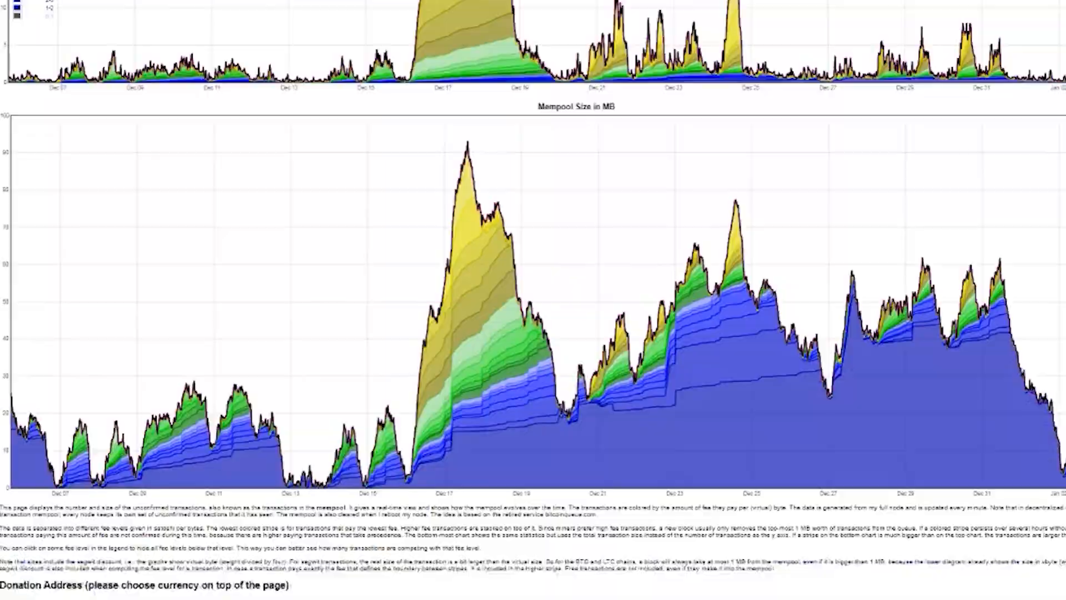
pyautogui.scroll(-3)
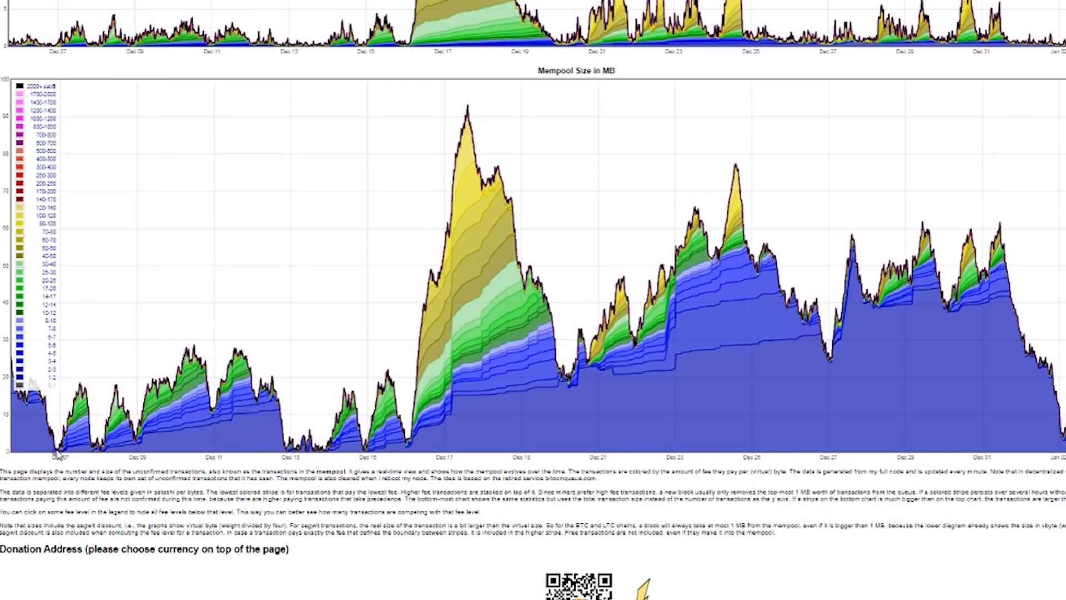
pyautogui.moveTo(133, 447)
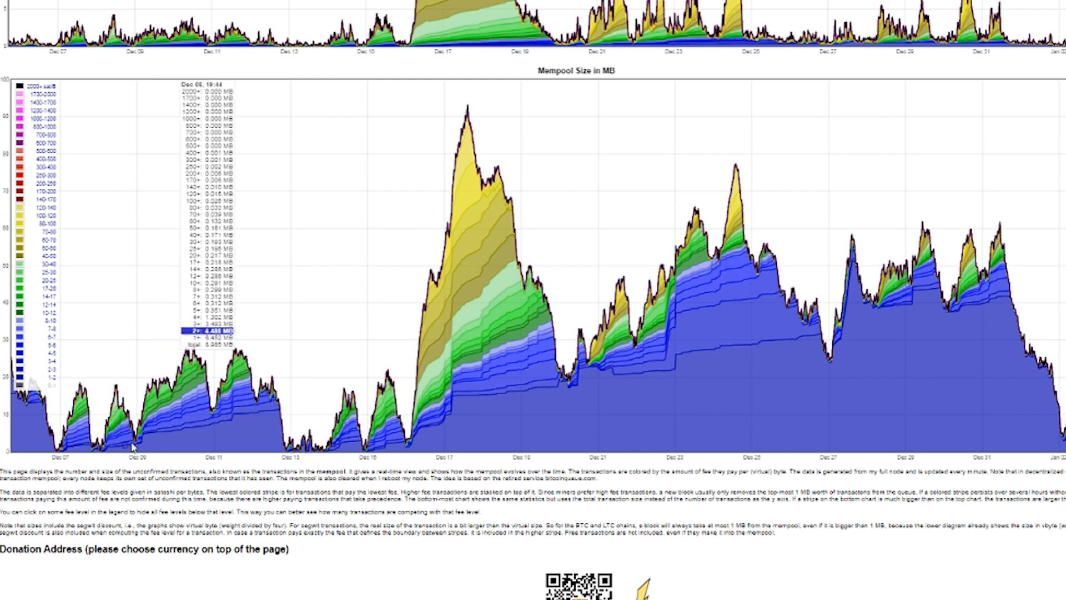
pyautogui.moveTo(216, 418)
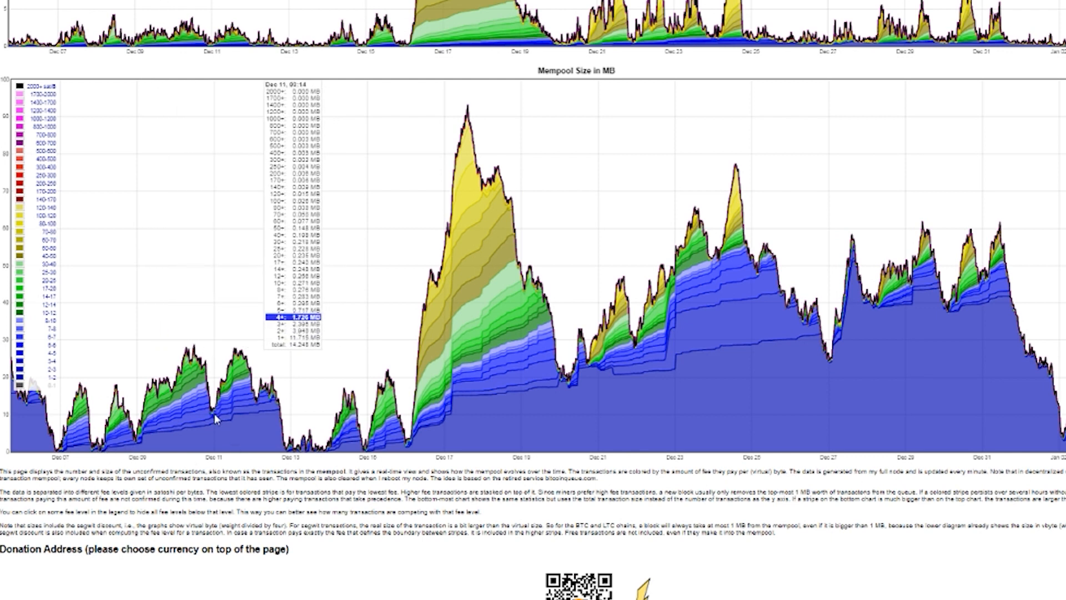
pyautogui.moveTo(388, 451)
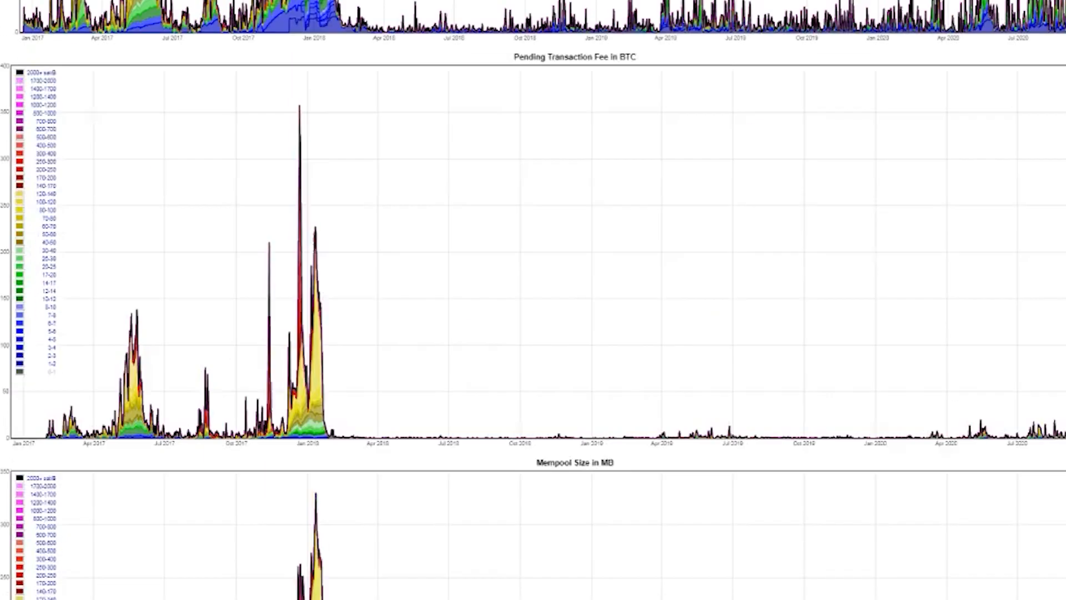
# Scroll to the 2017–2020 mempool size chart and bring up mempool.space alongside it.
pyautogui.scroll(-3)
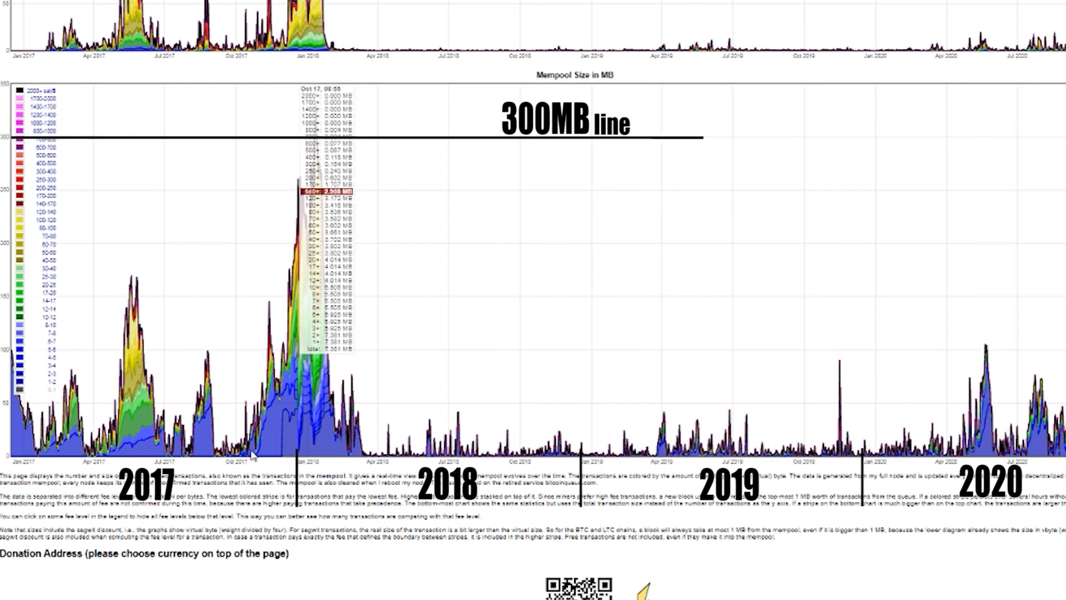
pyautogui.moveTo(296, 391)
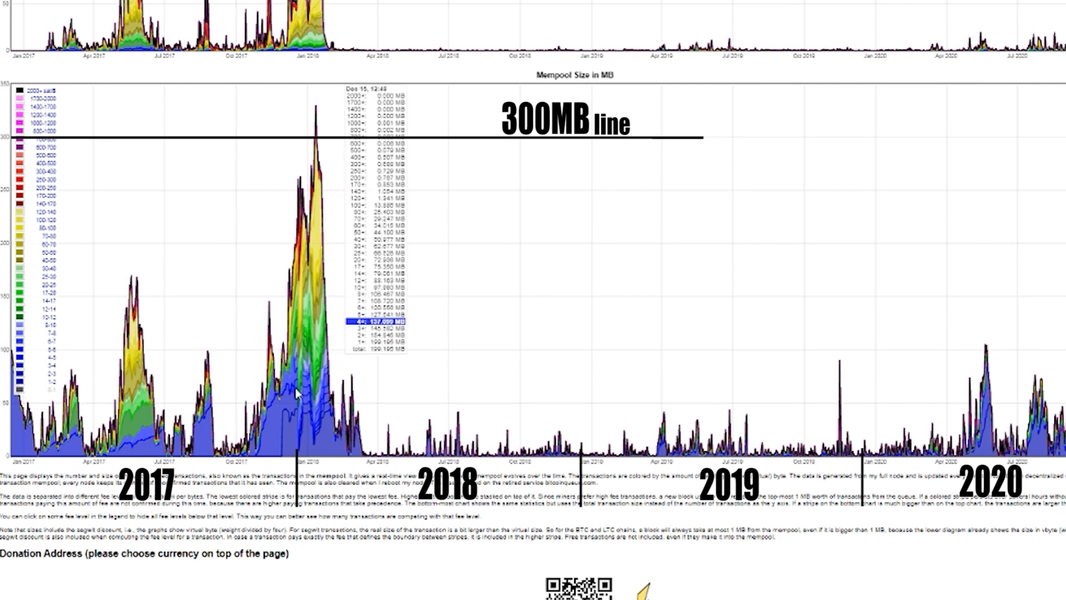
pyautogui.moveTo(323, 421)
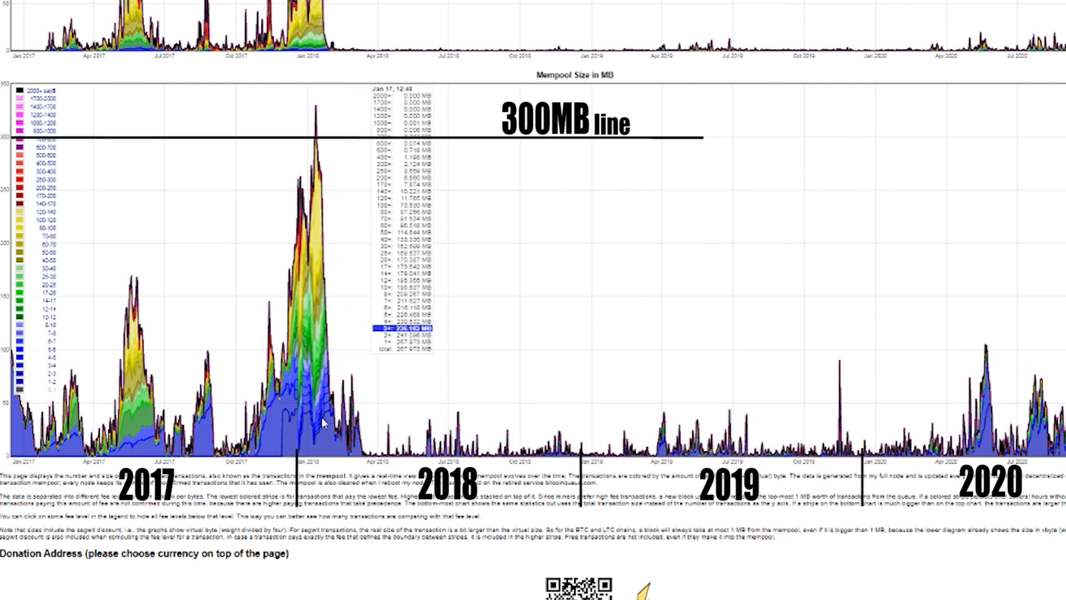
pyautogui.moveTo(264, 444)
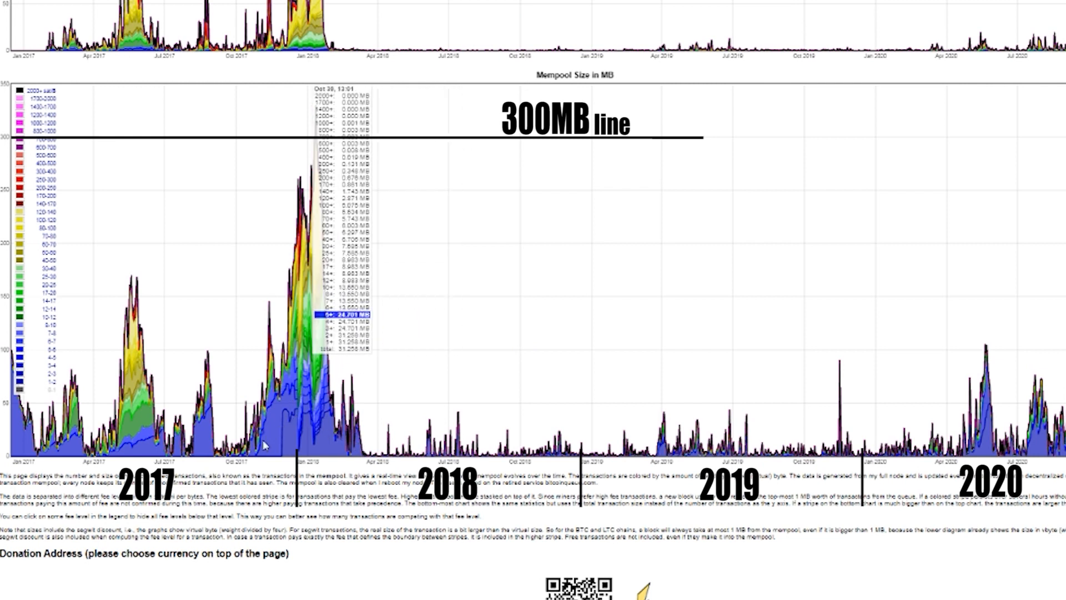
pyautogui.moveTo(320, 415)
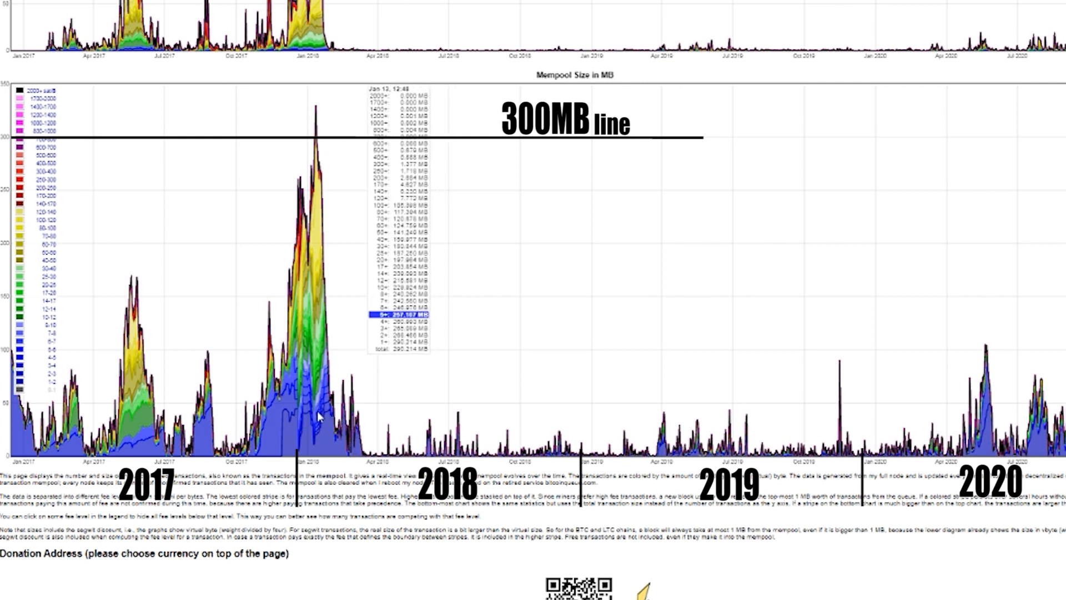
pyautogui.moveTo(288, 405)
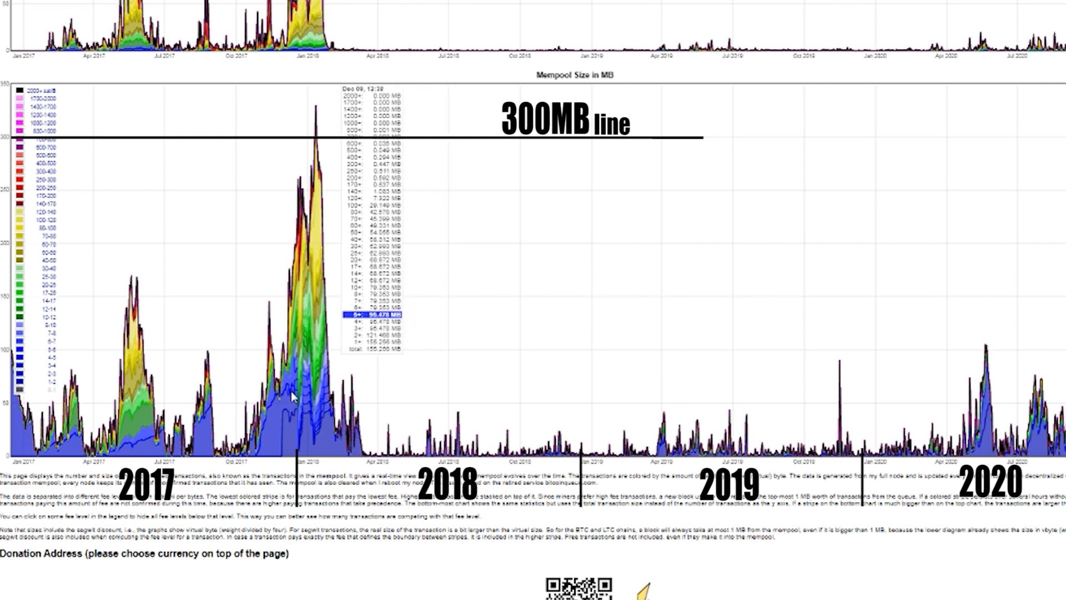
pyautogui.moveTo(310, 457)
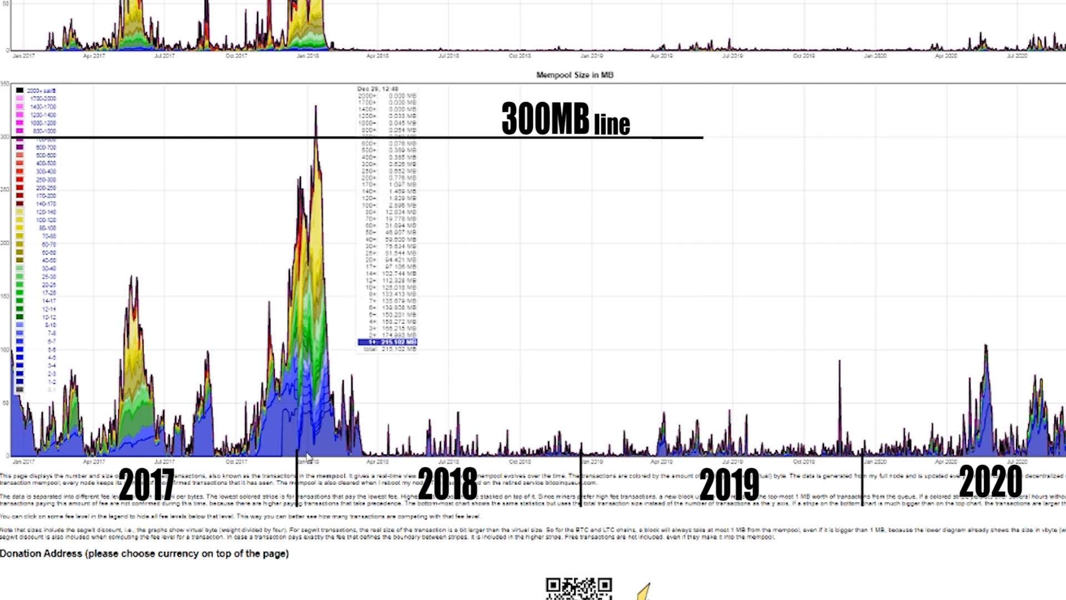
pyautogui.moveTo(310, 457)
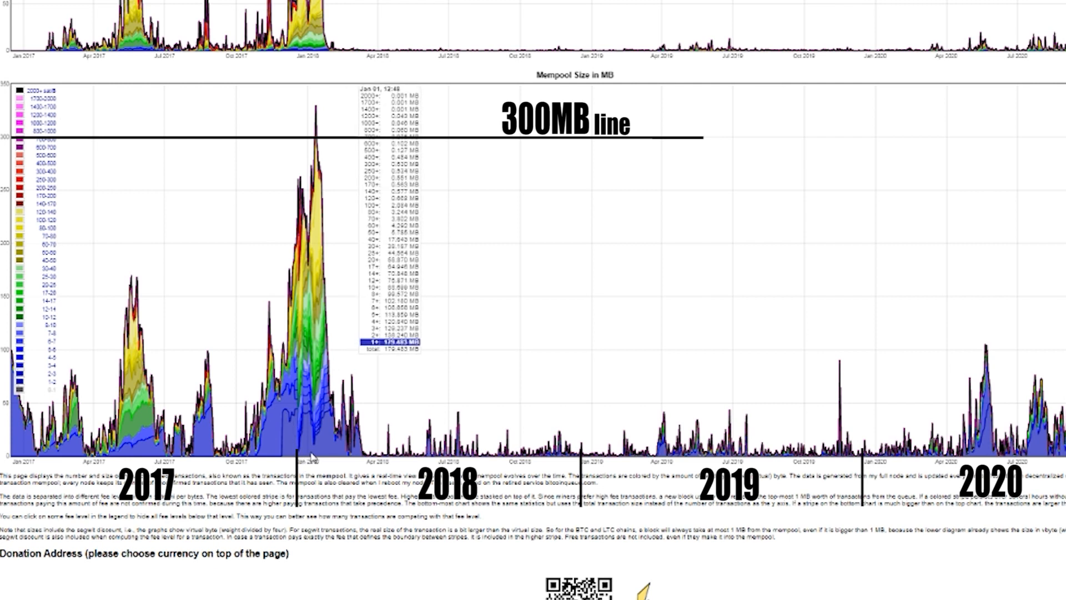
pyautogui.moveTo(321, 454)
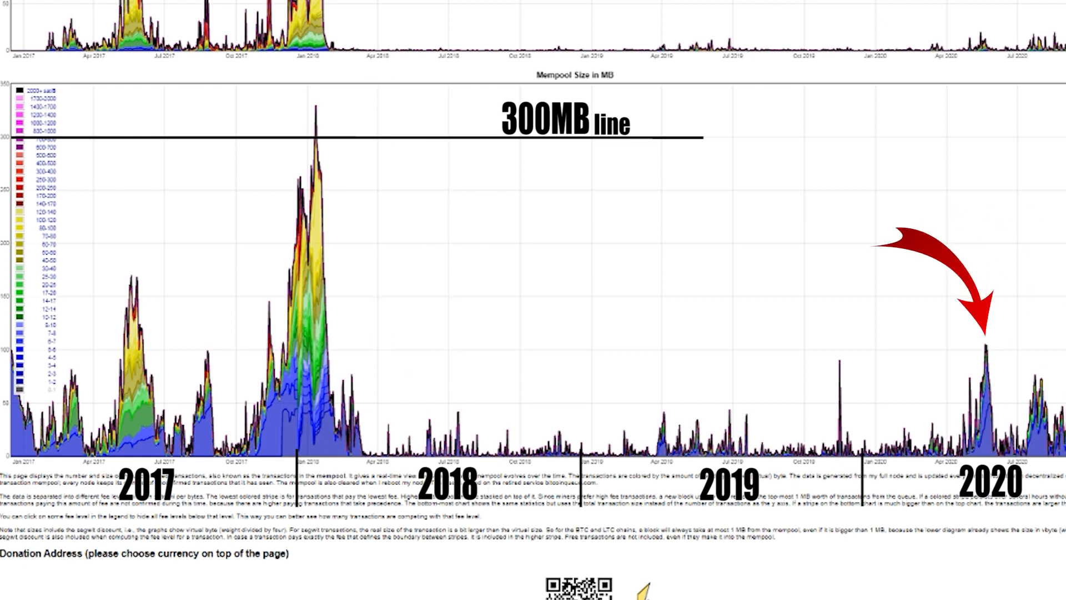
pyautogui.click(200, 9)
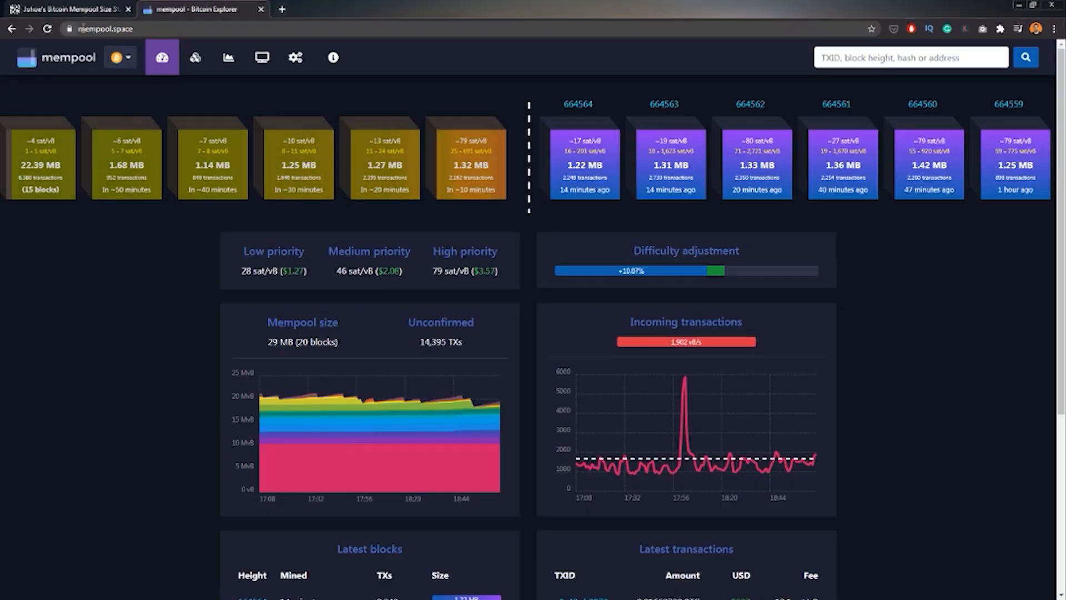
# Scroll the mempool.space dashboard down to latest blocks and transactions, then back up.
pyautogui.click(102, 28)
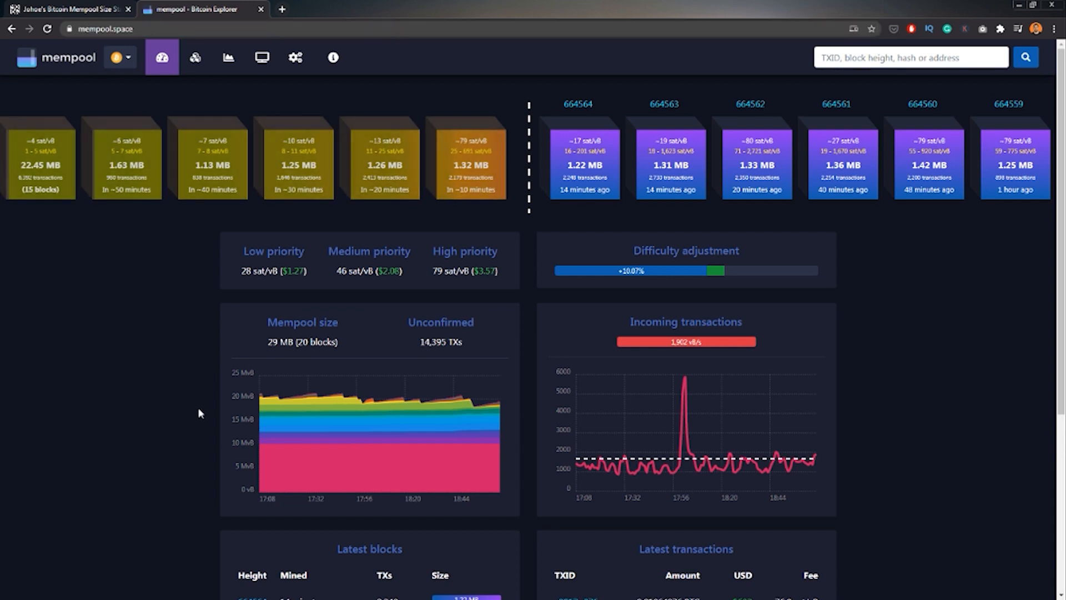
pyautogui.moveTo(388, 411)
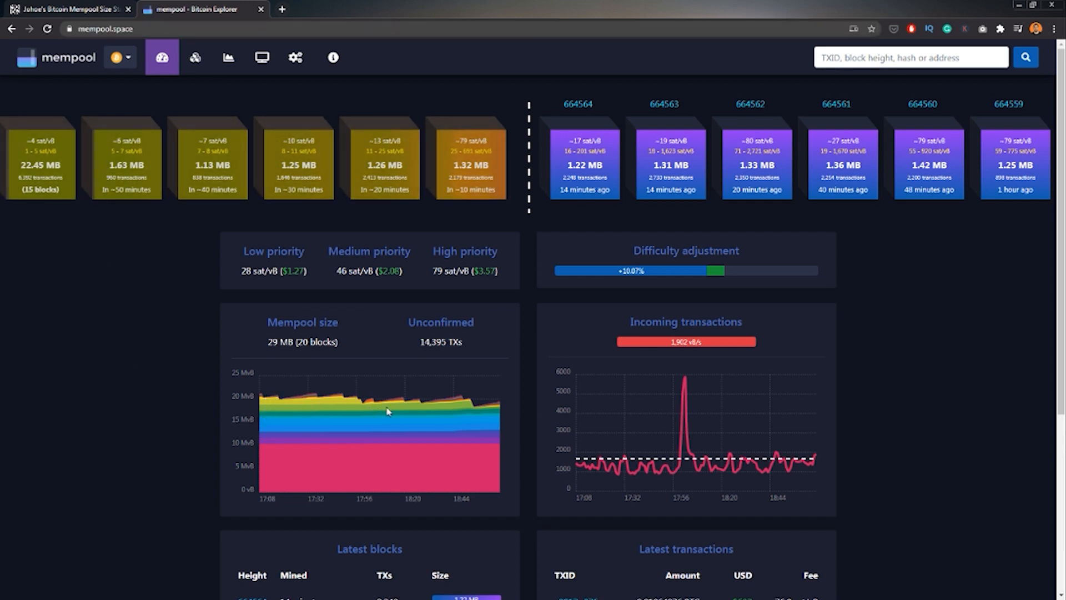
pyautogui.moveTo(396, 446)
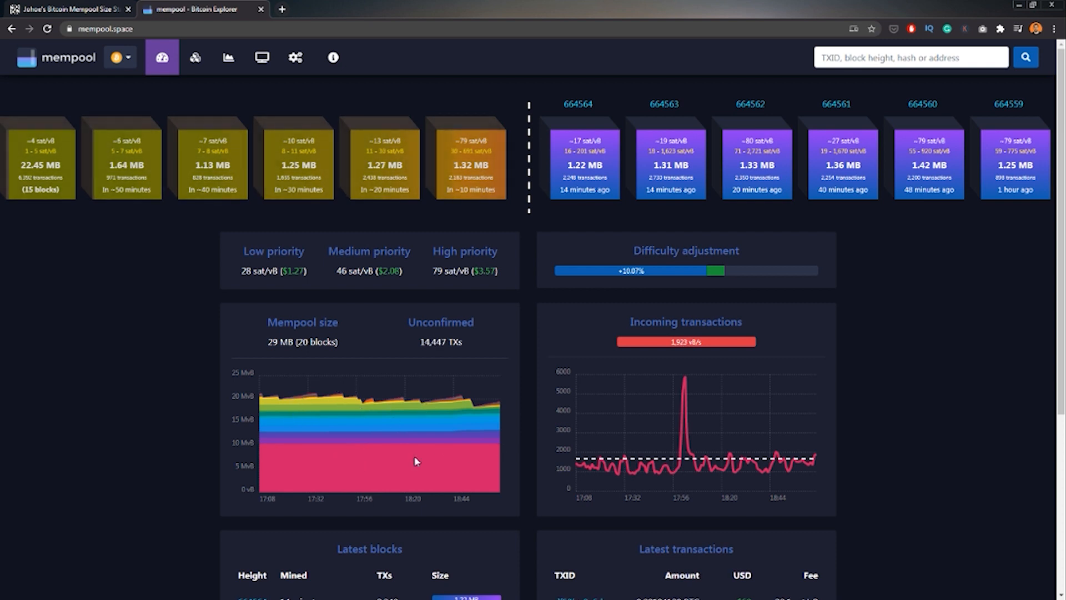
pyautogui.moveTo(691, 424)
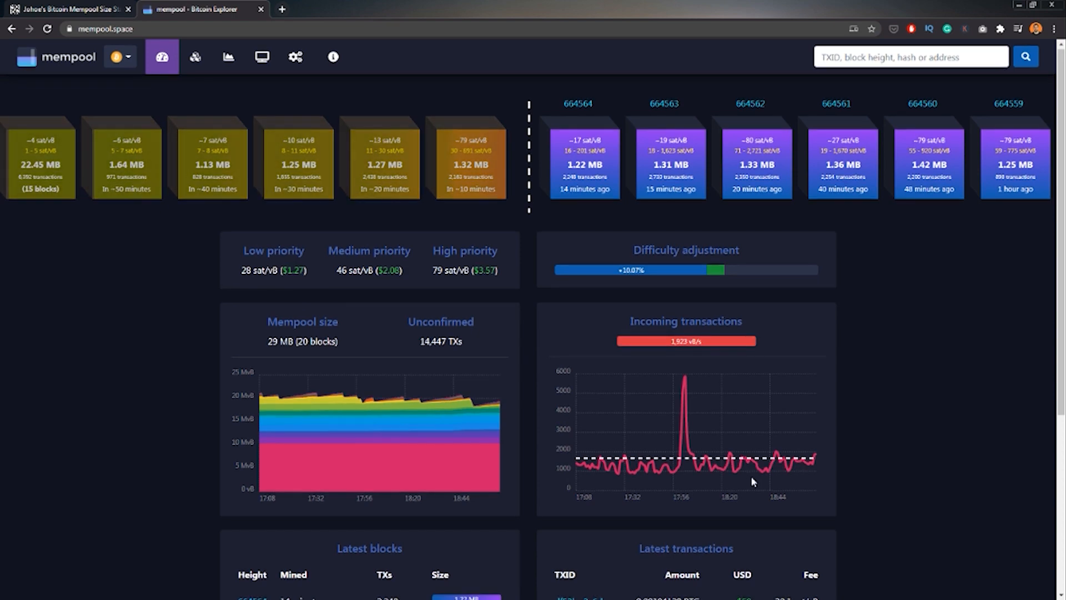
pyautogui.scroll(-3)
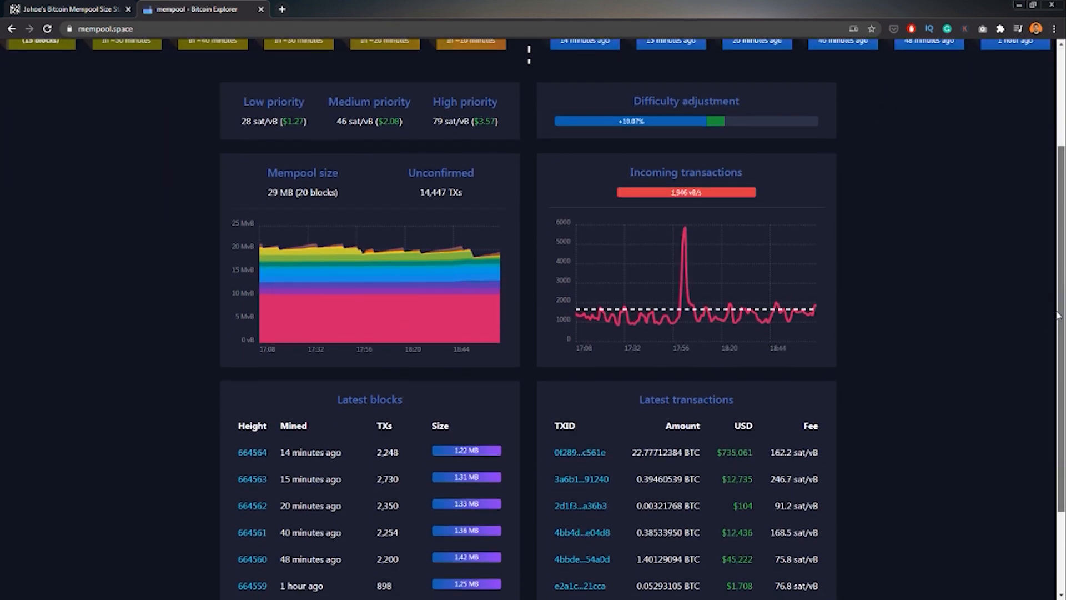
pyautogui.scroll(-3)
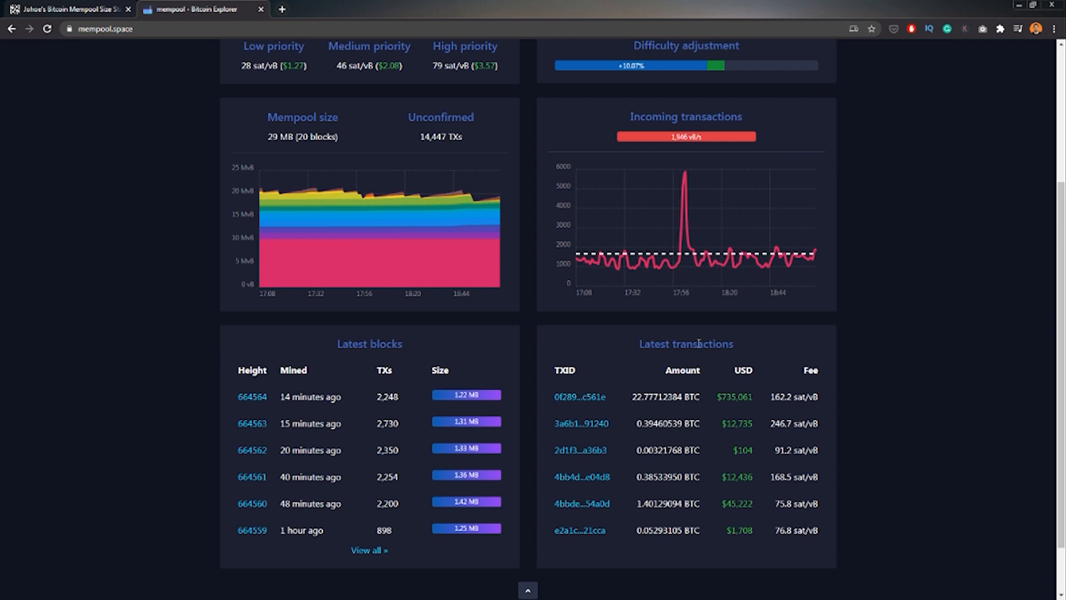
pyautogui.scroll(3)
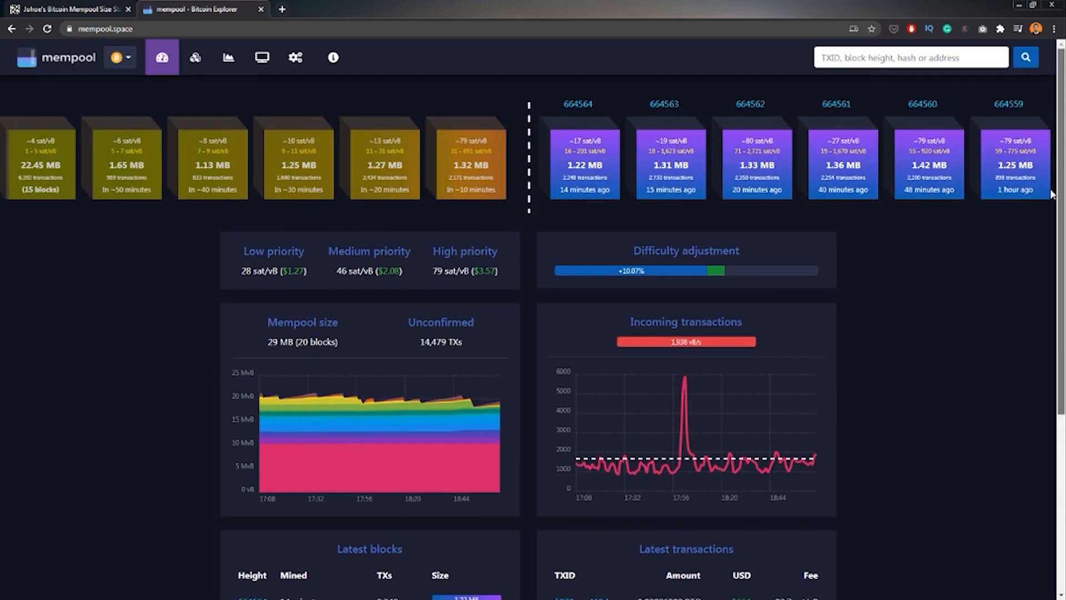
pyautogui.moveTo(568, 208)
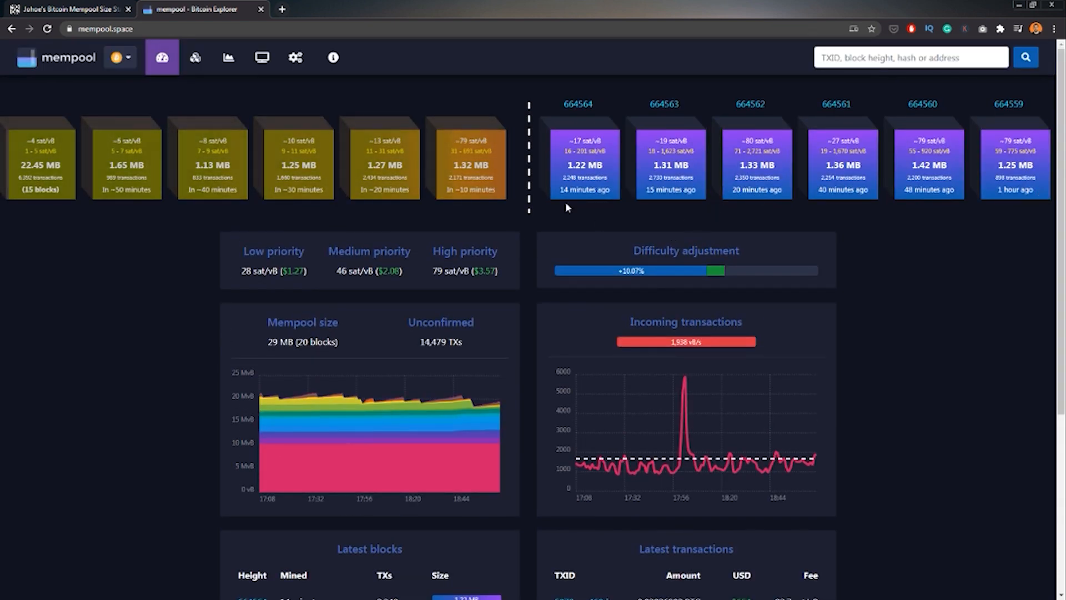
pyautogui.moveTo(590, 140)
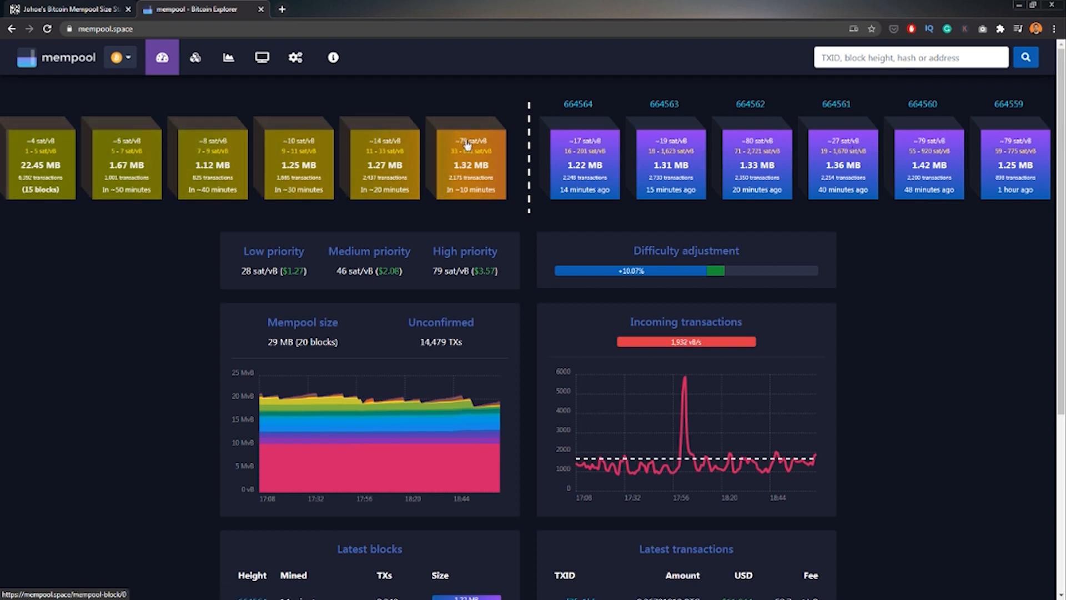
pyautogui.moveTo(306, 151)
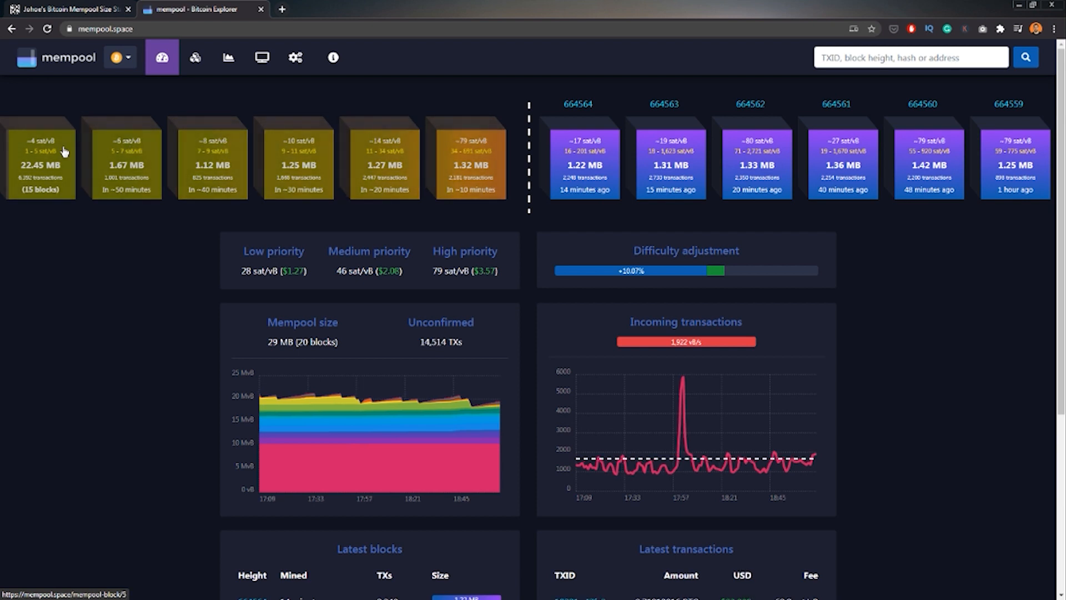
pyautogui.moveTo(34, 187)
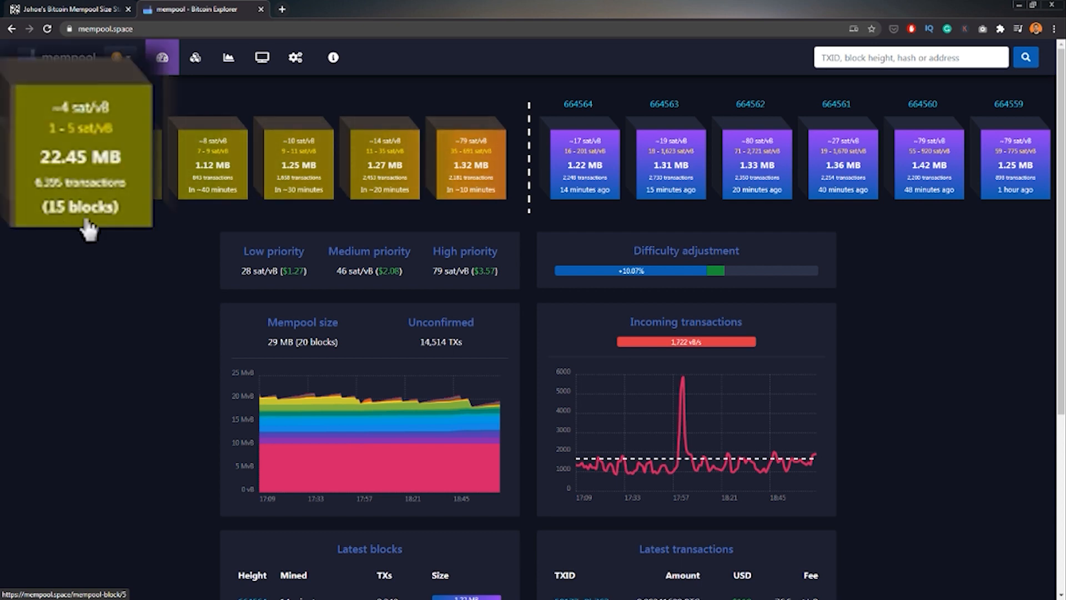
pyautogui.moveTo(51, 231)
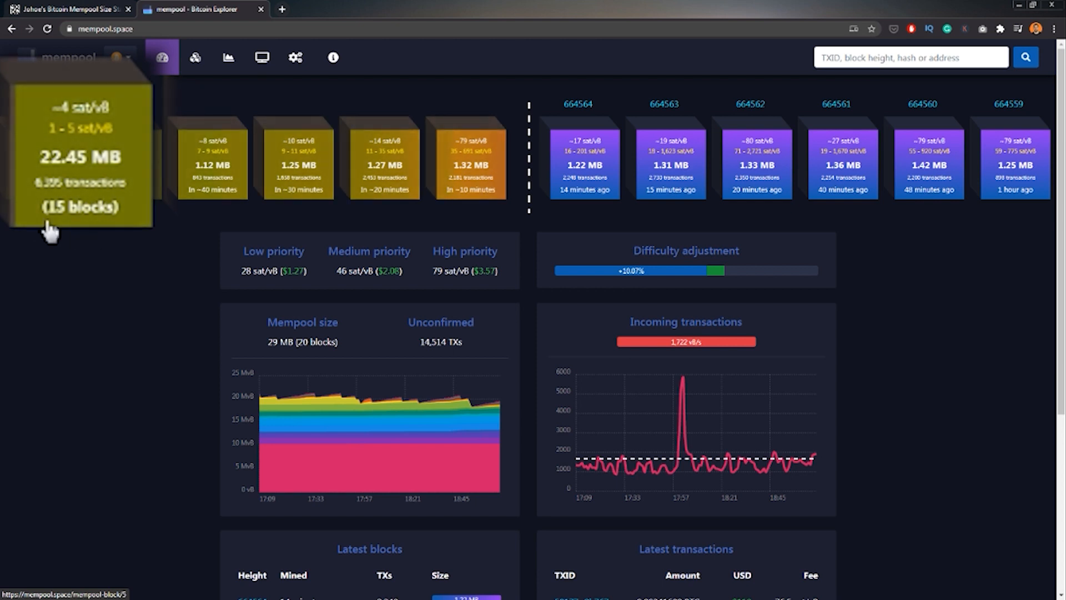
pyautogui.moveTo(133, 228)
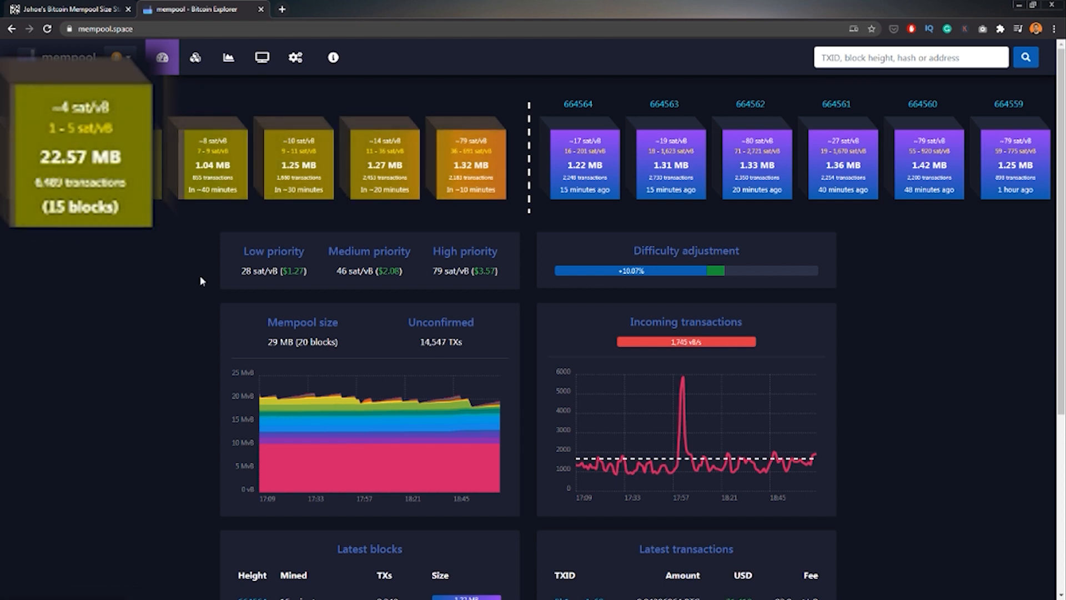
# Go through Blocks to Graphs and view mempool by fee band and vBytes per second.
pyautogui.click(195, 58)
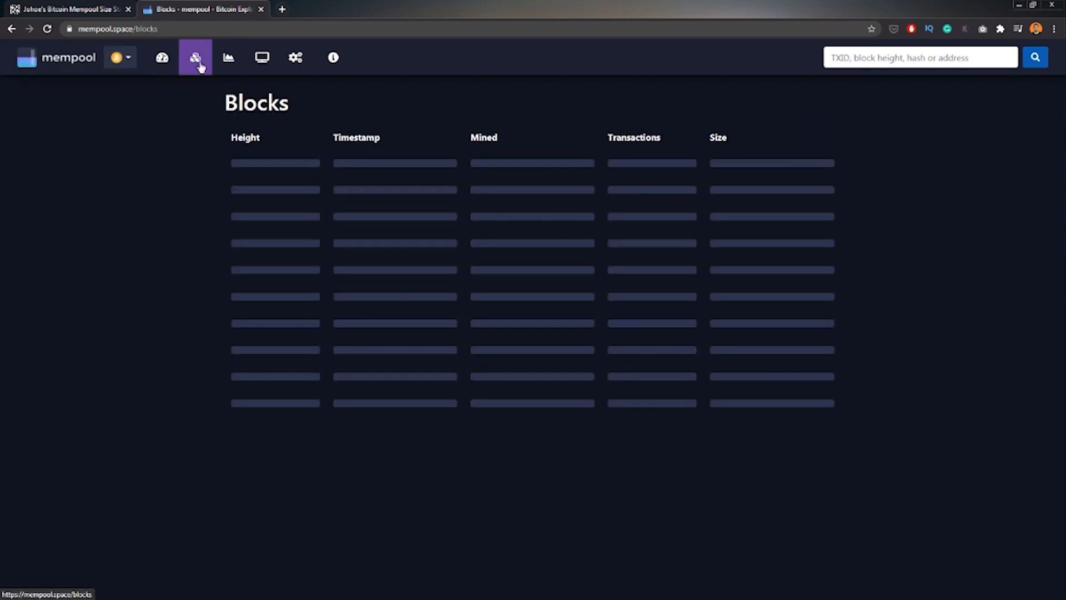
pyautogui.click(228, 57)
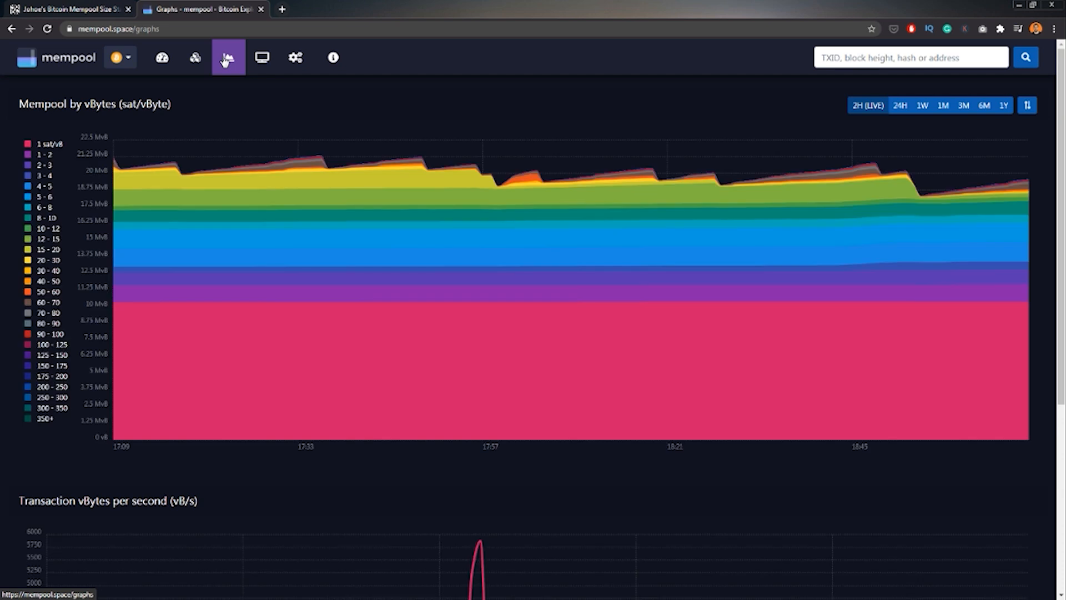
pyautogui.moveTo(258, 167)
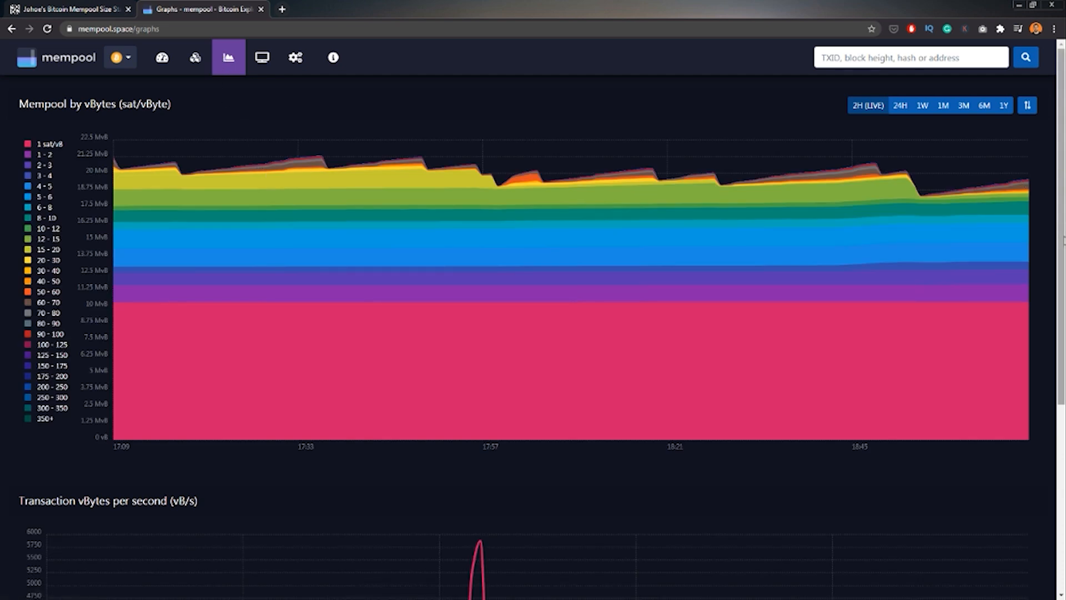
pyautogui.scroll(-3)
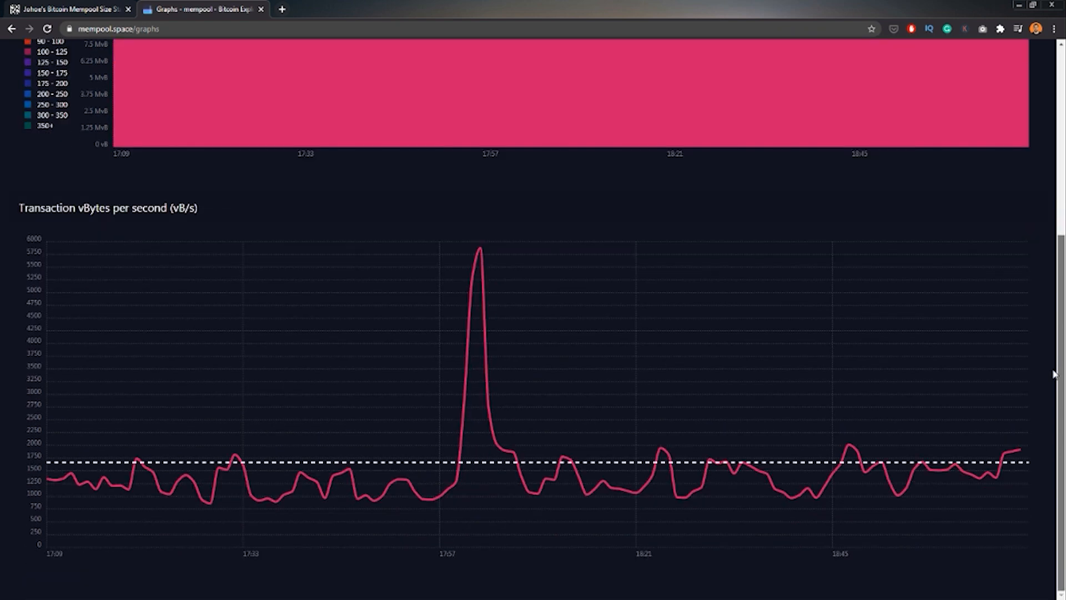
pyautogui.moveTo(367, 486)
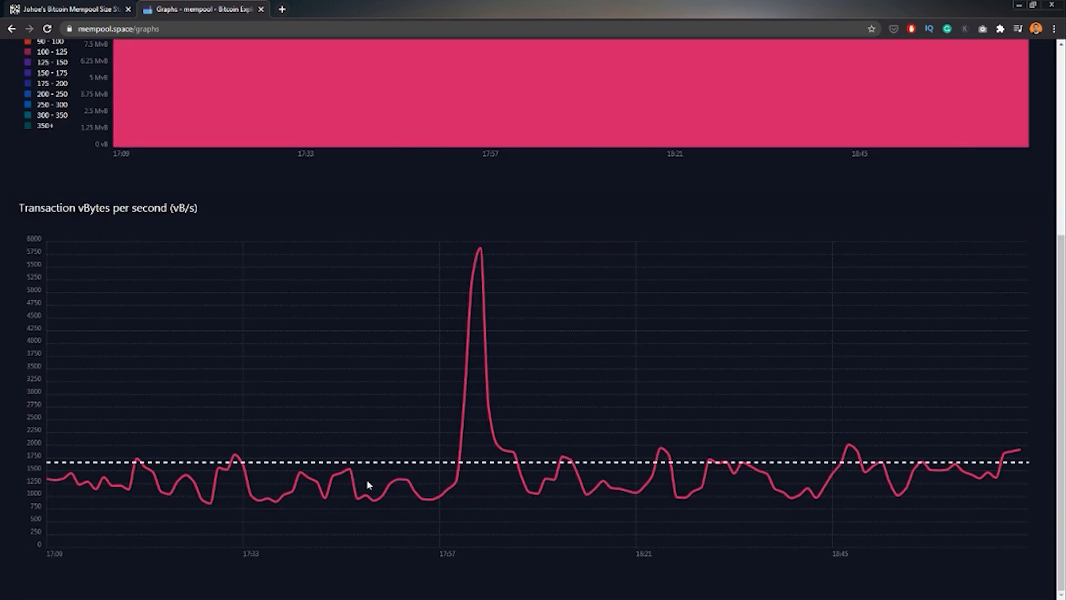
pyautogui.moveTo(905, 484)
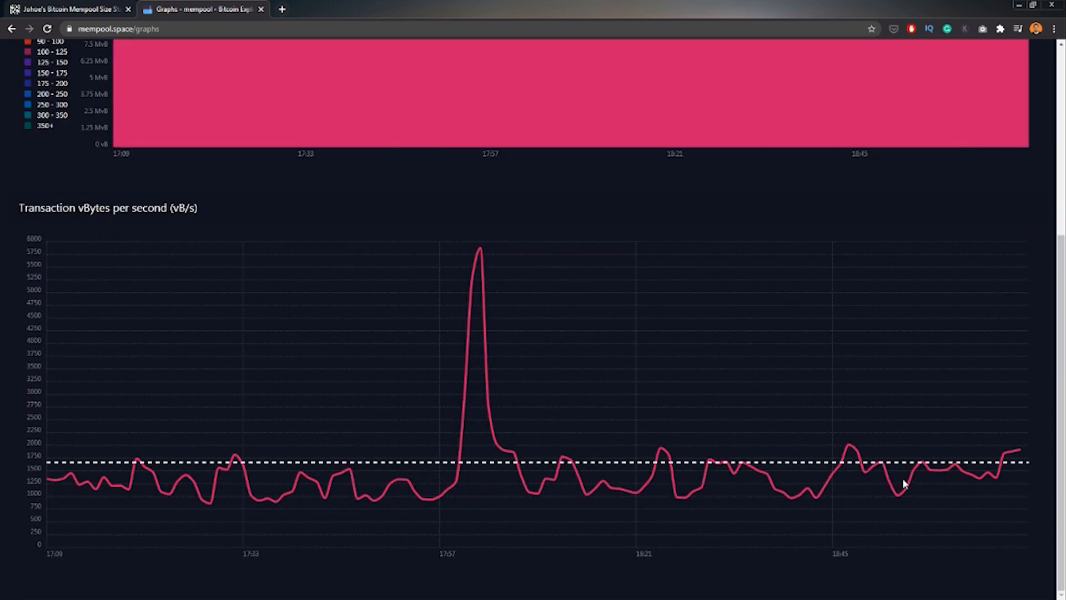
pyautogui.scroll(3)
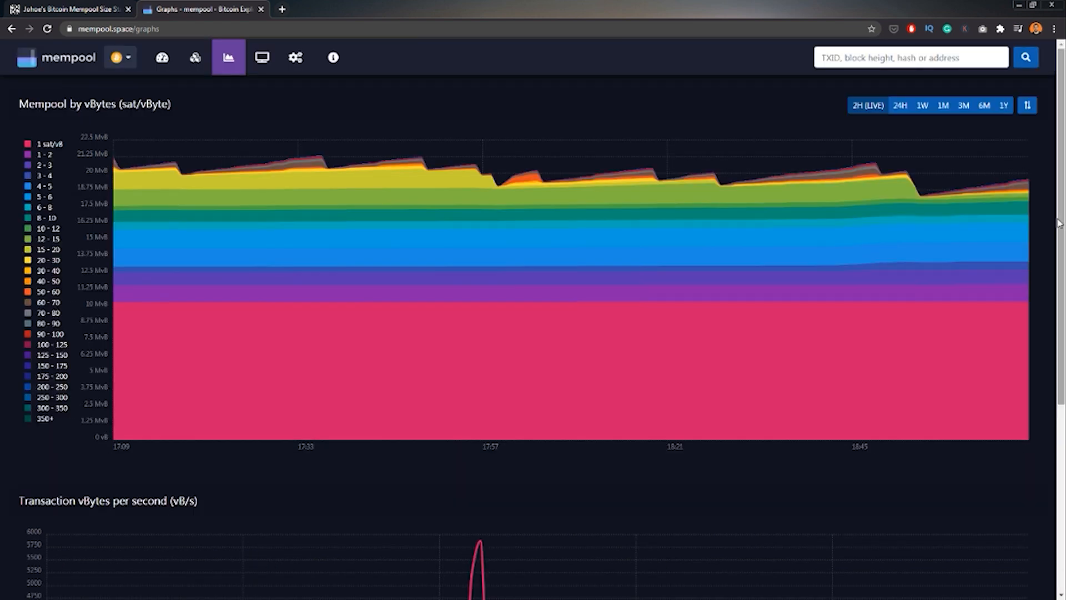
pyautogui.moveTo(504, 209)
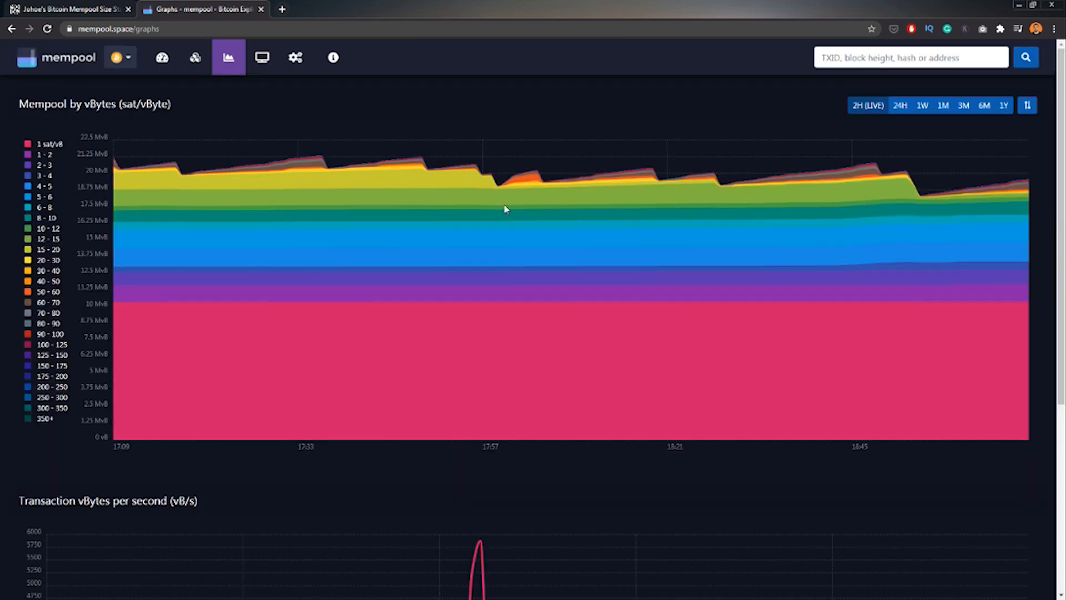
pyautogui.moveTo(211, 173)
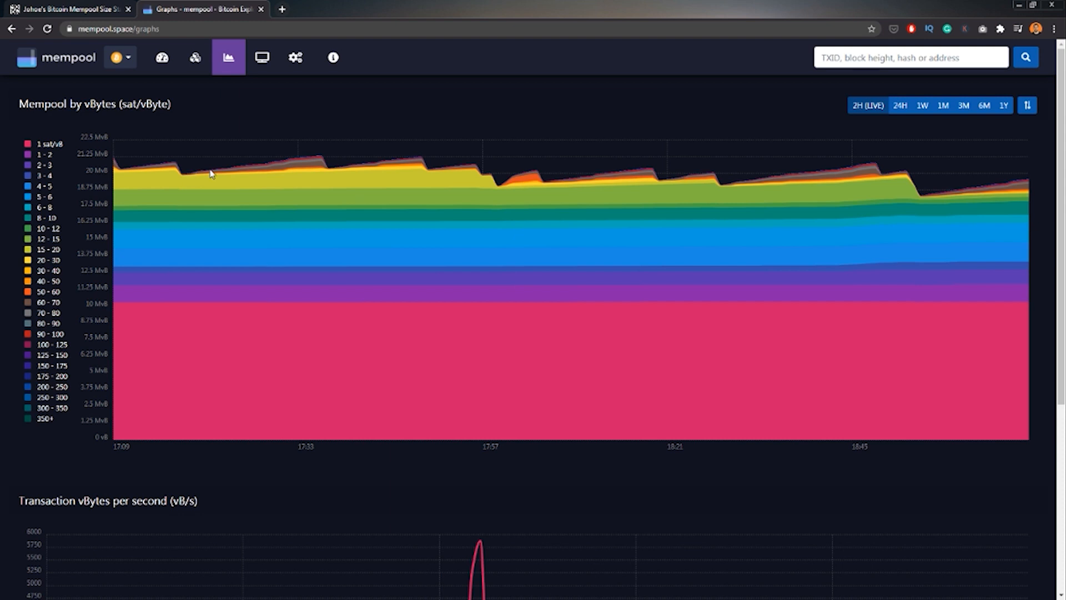
pyautogui.moveTo(113, 434)
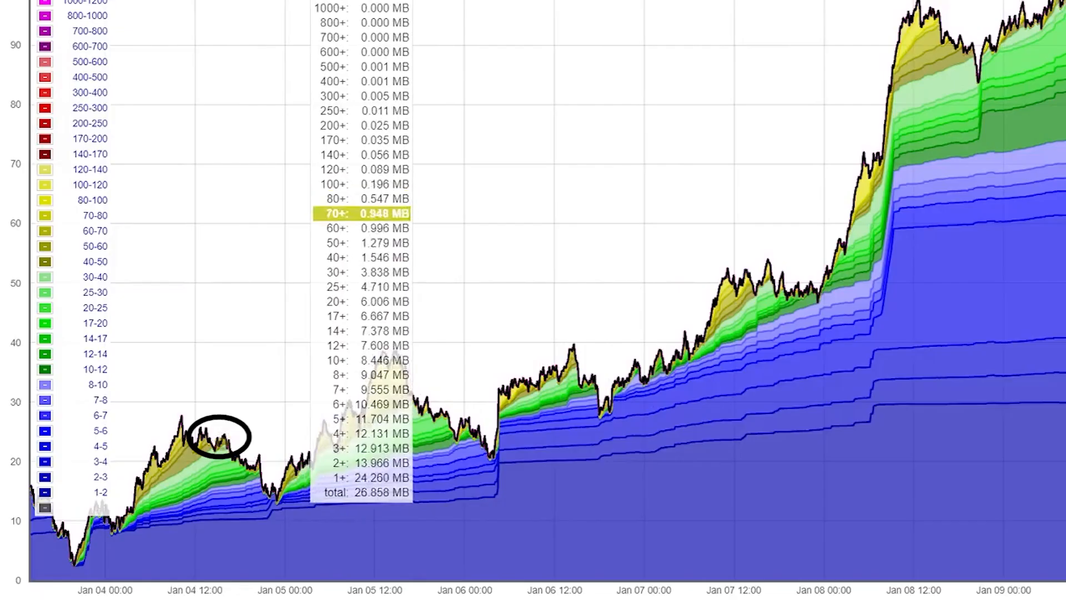
pyautogui.moveTo(357, 272)
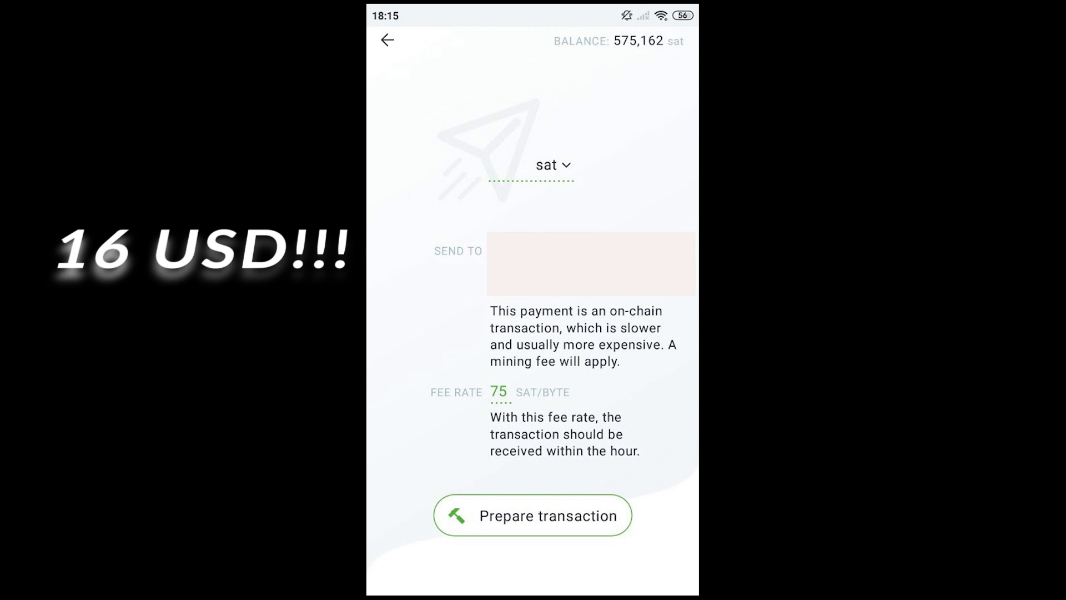
# Check the January 4–9 chart's per-fee-level breakdown totaling about 32 MB.
pyautogui.click(533, 514)
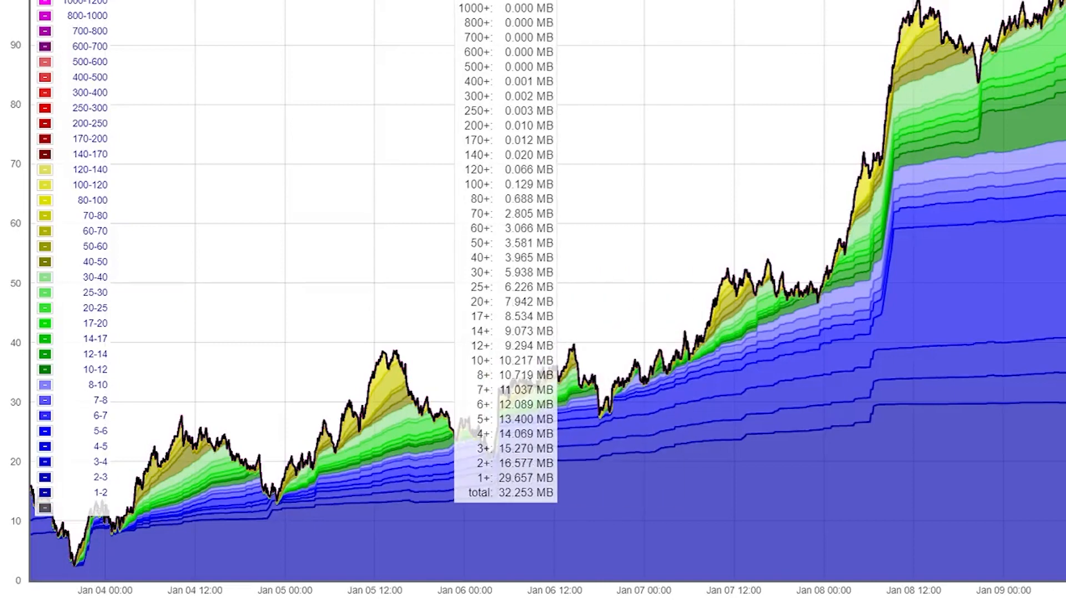
pyautogui.moveTo(218, 435)
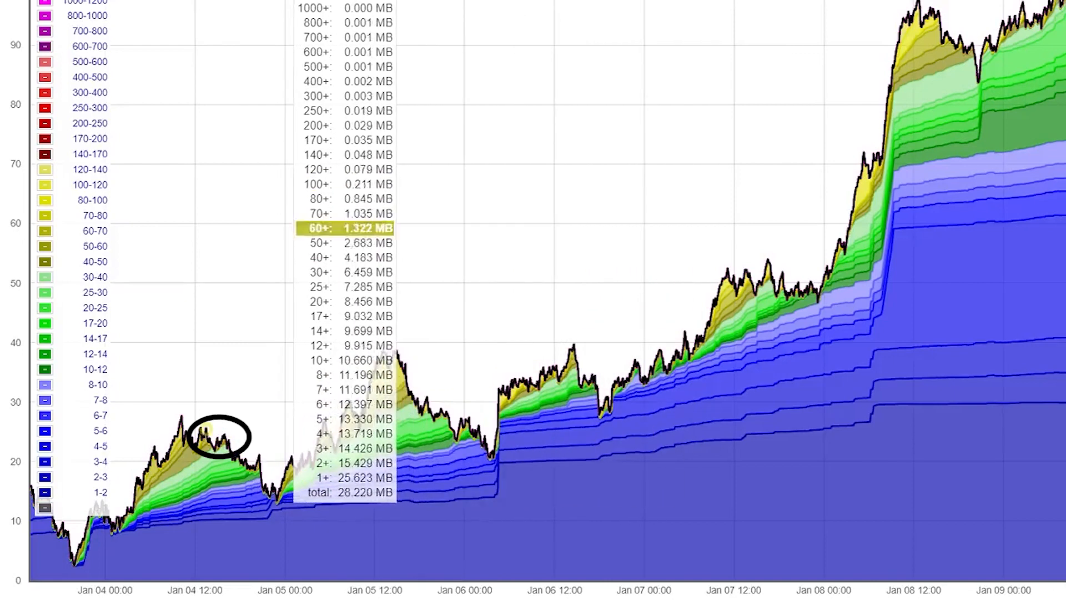